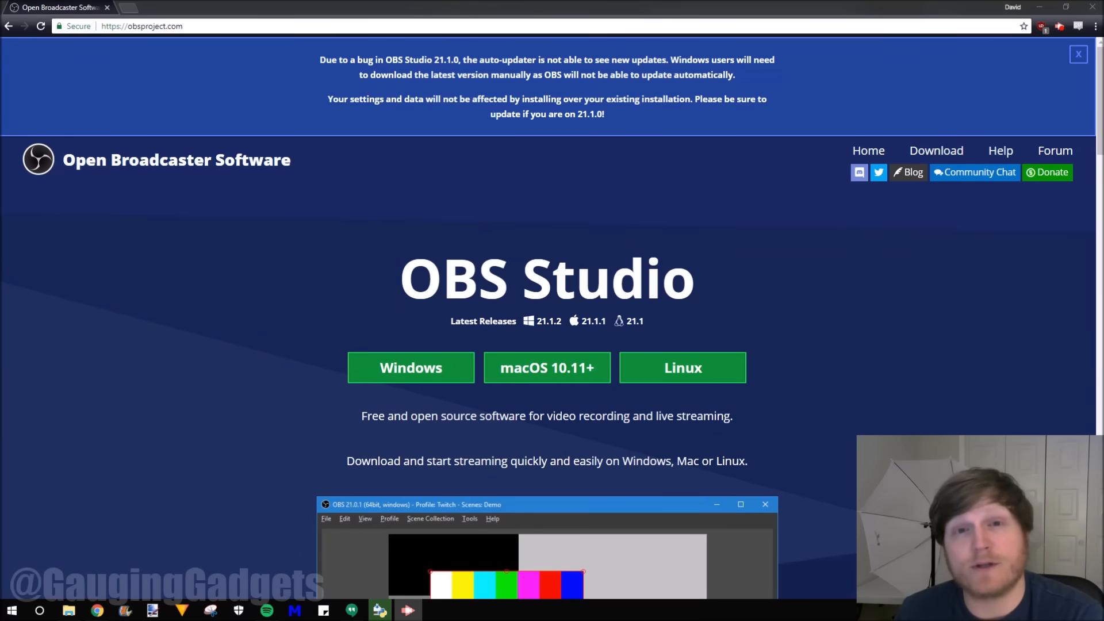
mouse_move(730, 225)
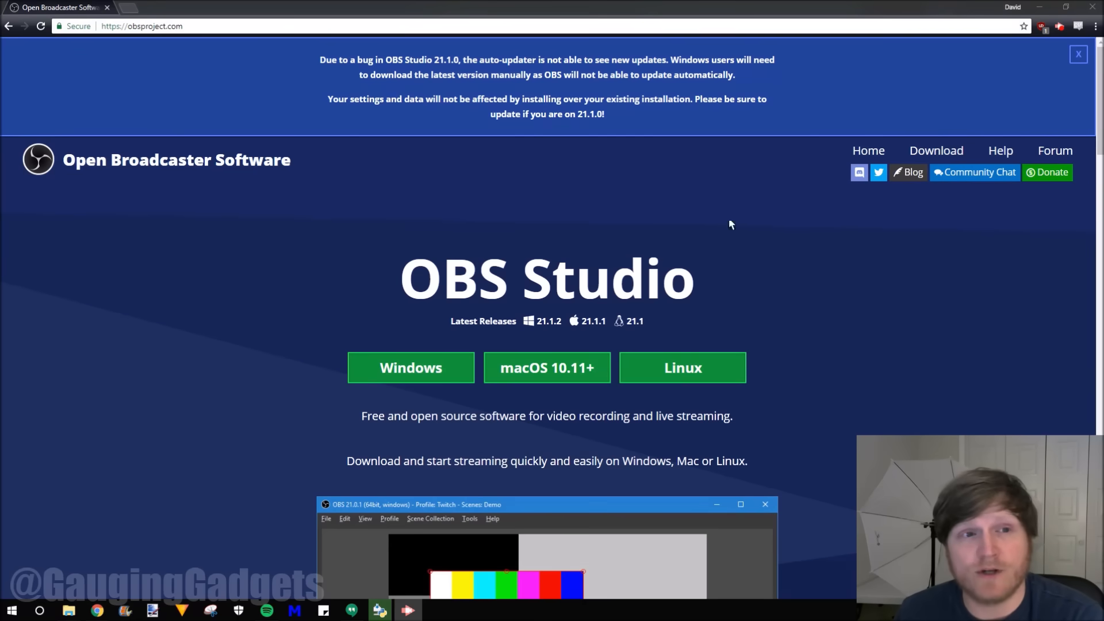
mouse_move(167, 57)
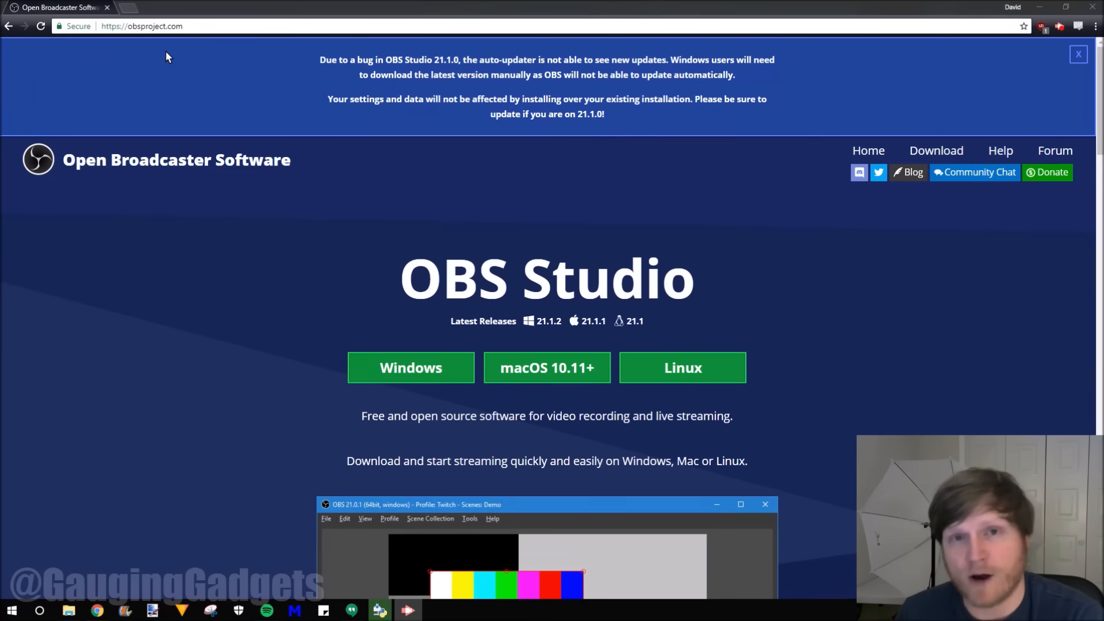
mouse_move(364, 305)
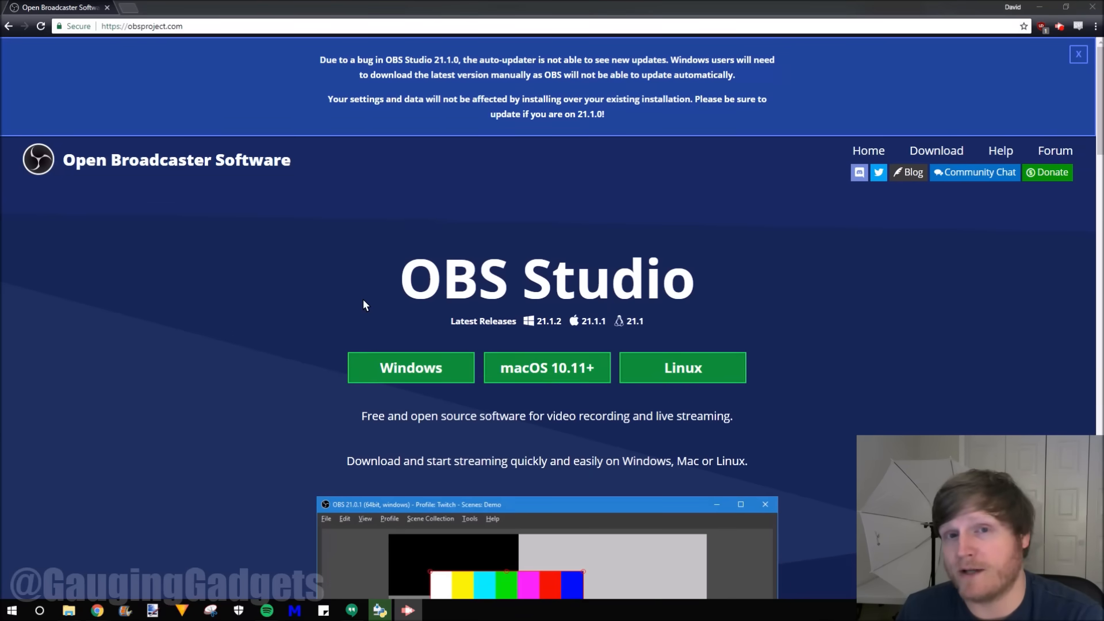
- Launch the OBS Studio 21.1.2 Windows installer downloaded from obsproject.com
click(410, 367)
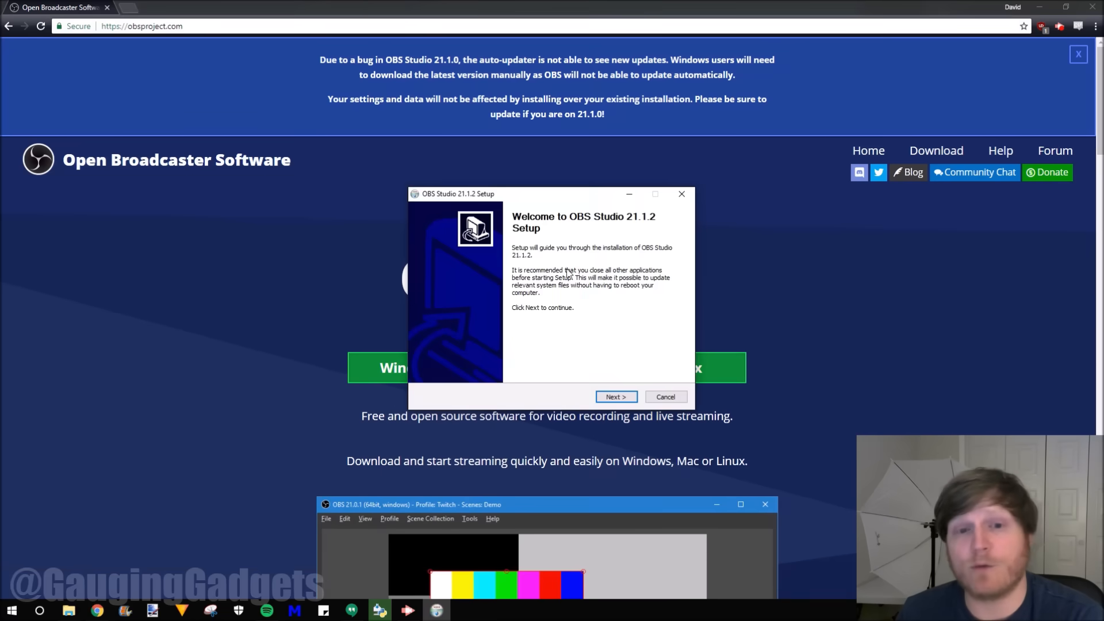
- Accept the license, keep the default folder, add the Realsense Source plugin, and install
click(616, 396)
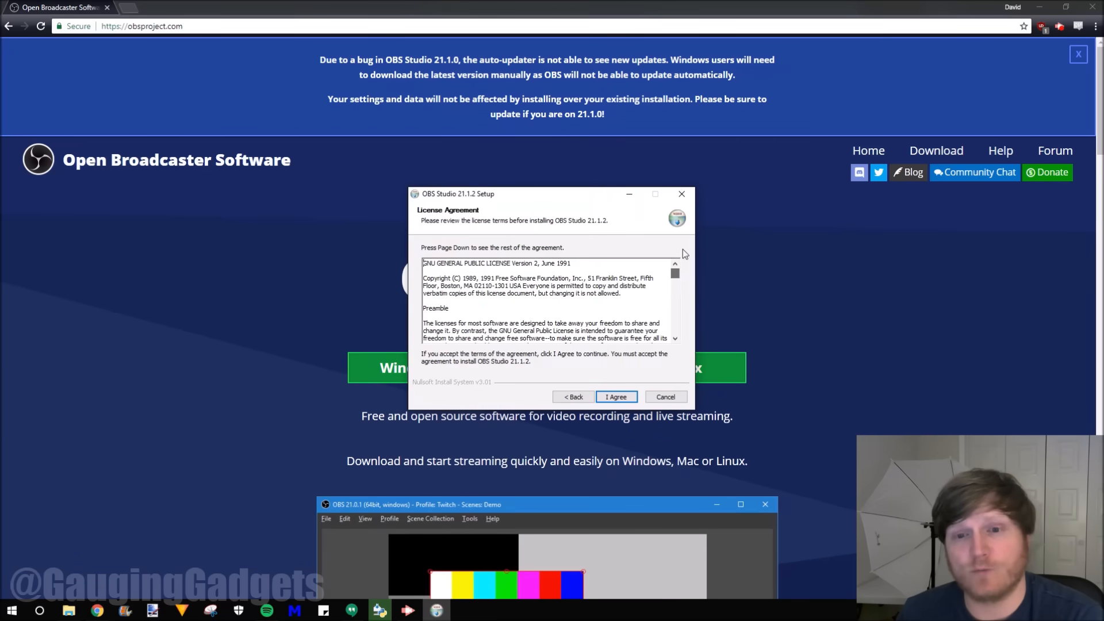
click(615, 396)
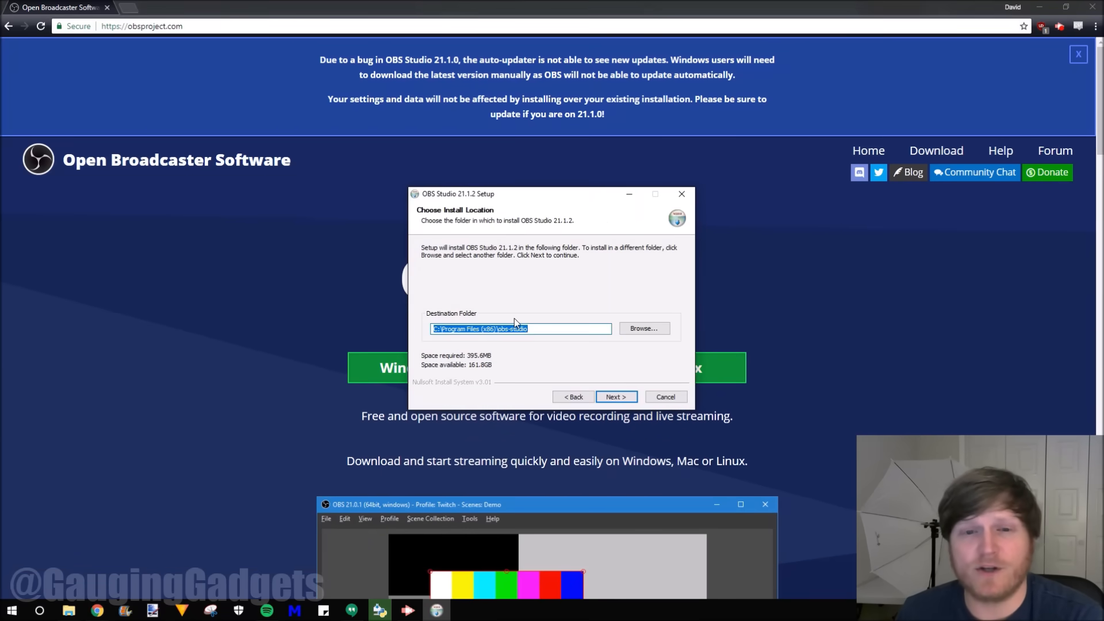
click(614, 396)
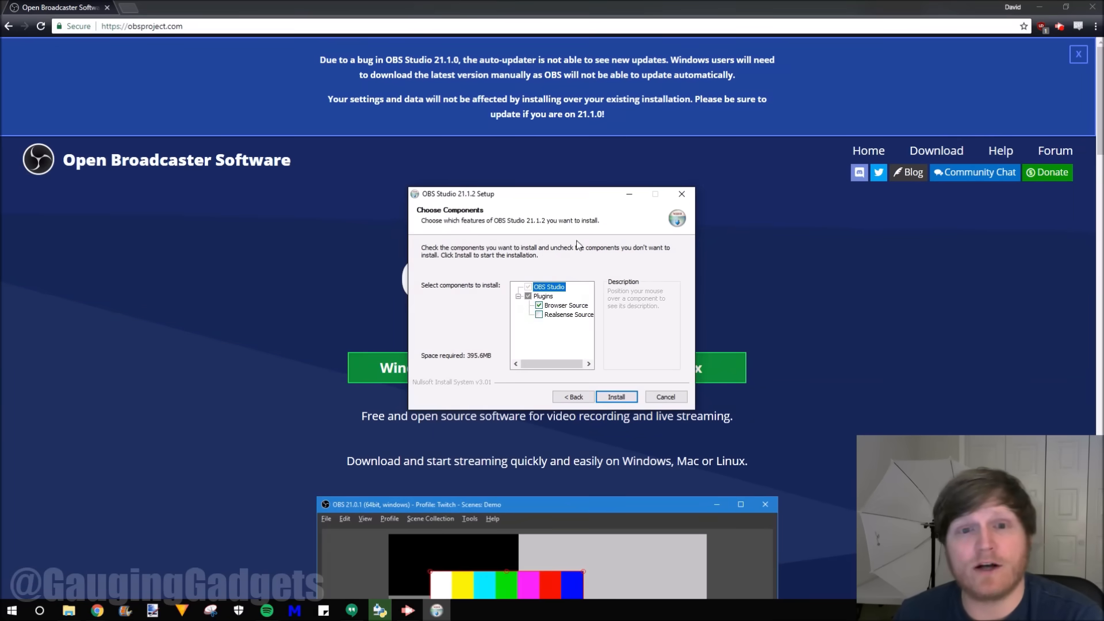
mouse_move(467, 245)
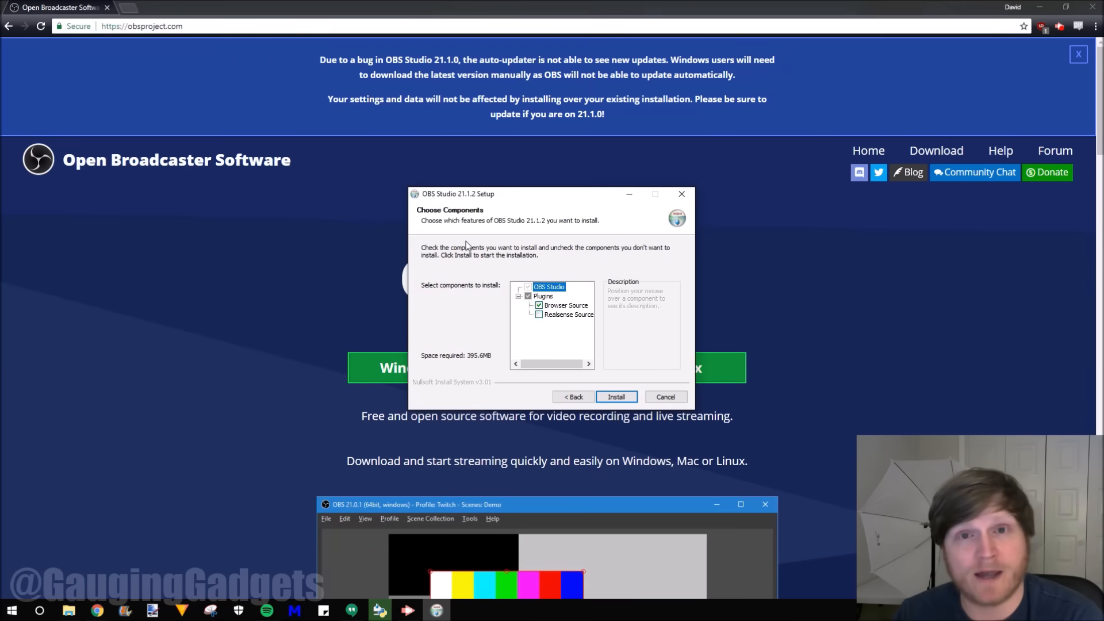
click(568, 314)
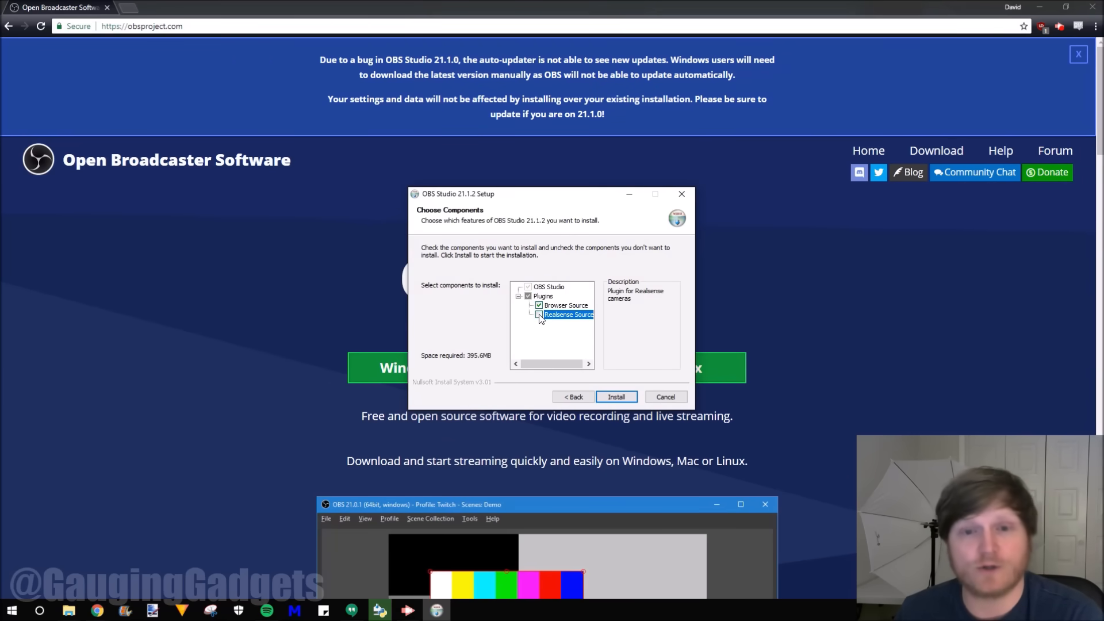
click(539, 314)
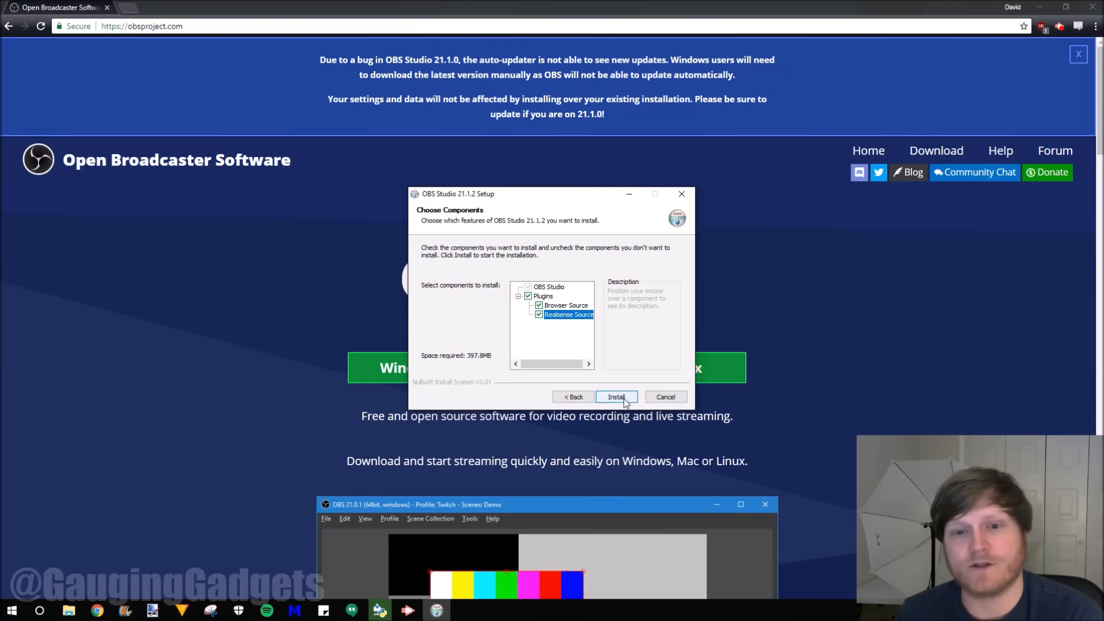
click(616, 396)
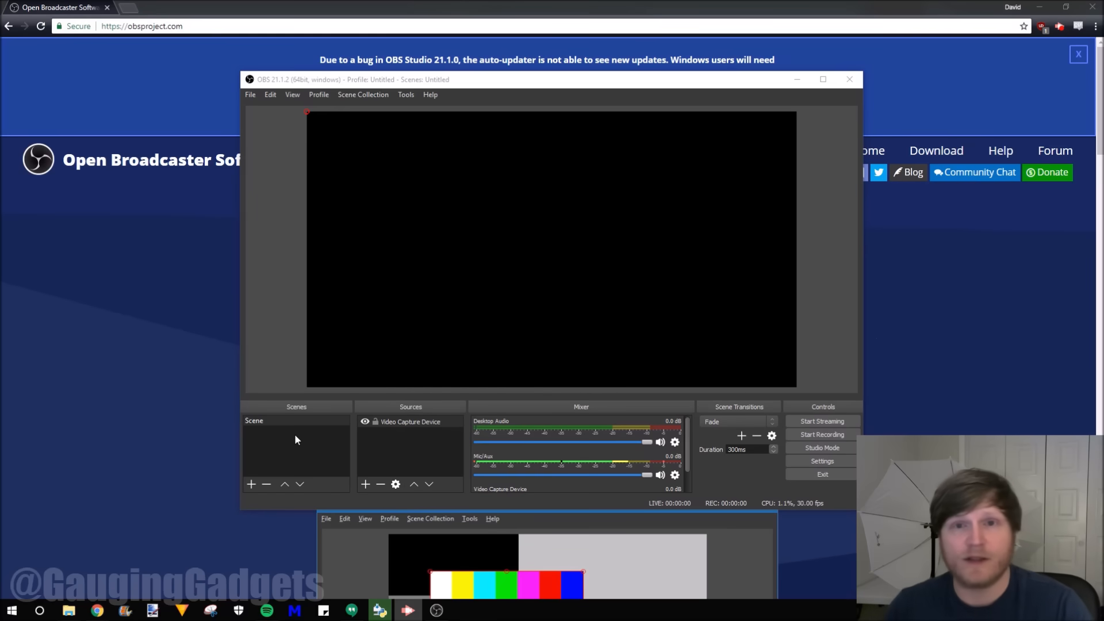
mouse_move(400, 438)
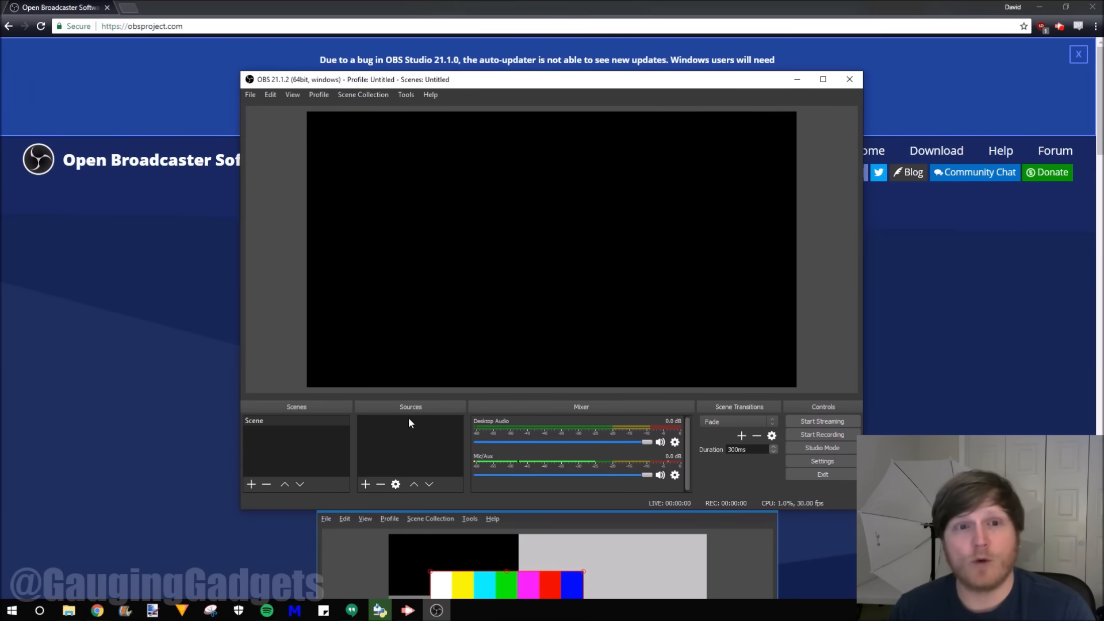
mouse_move(484, 409)
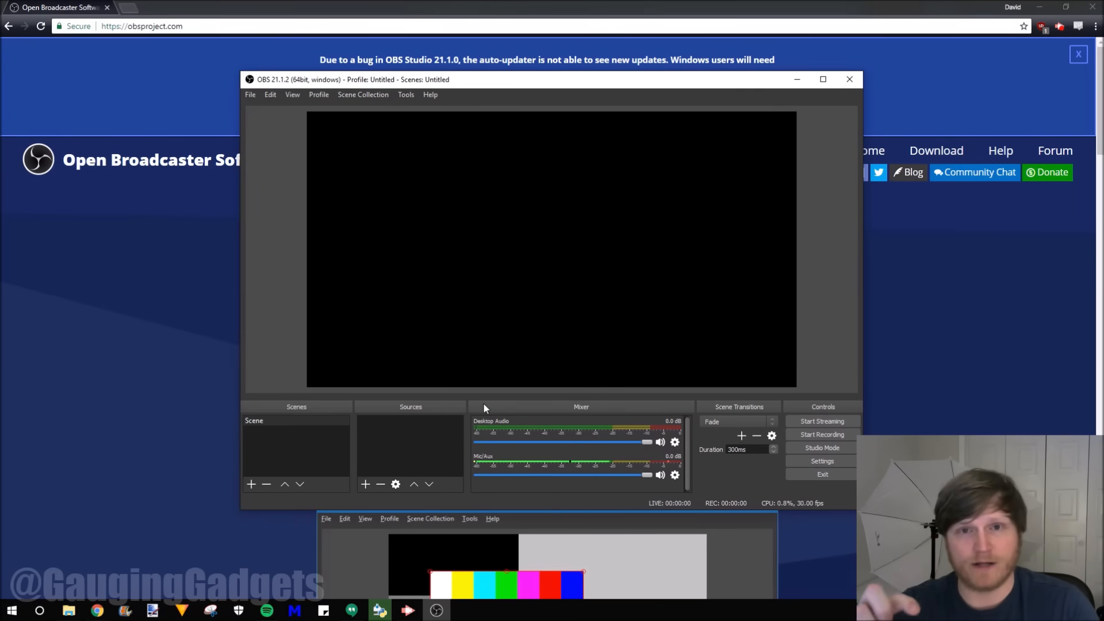
mouse_move(411, 414)
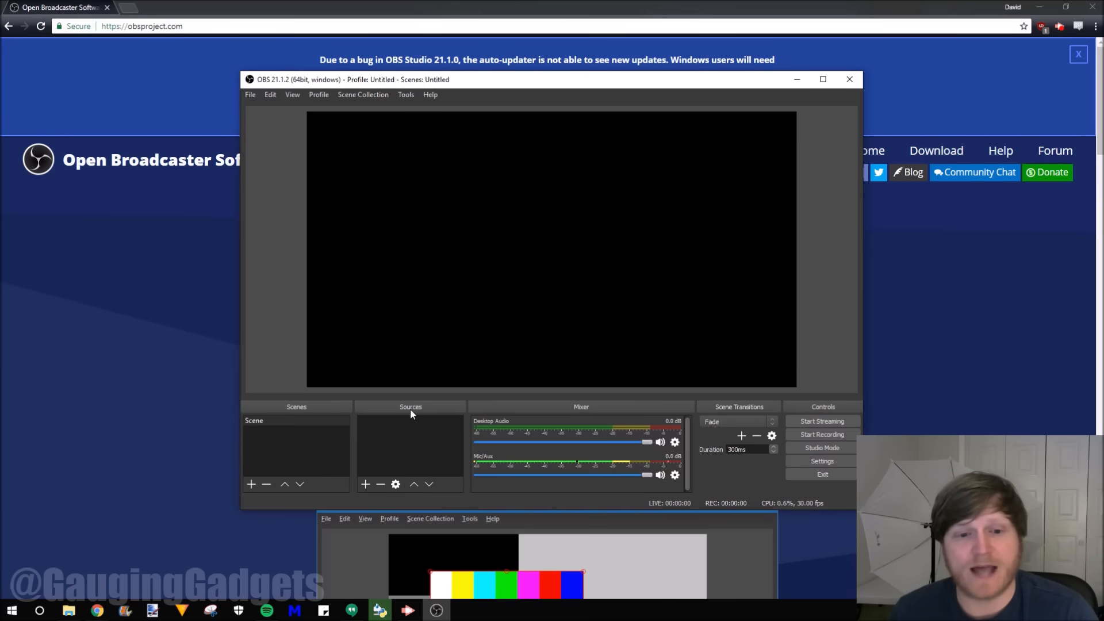
- Choose Display Capture from the Sources + menu as a new source
click(364, 484)
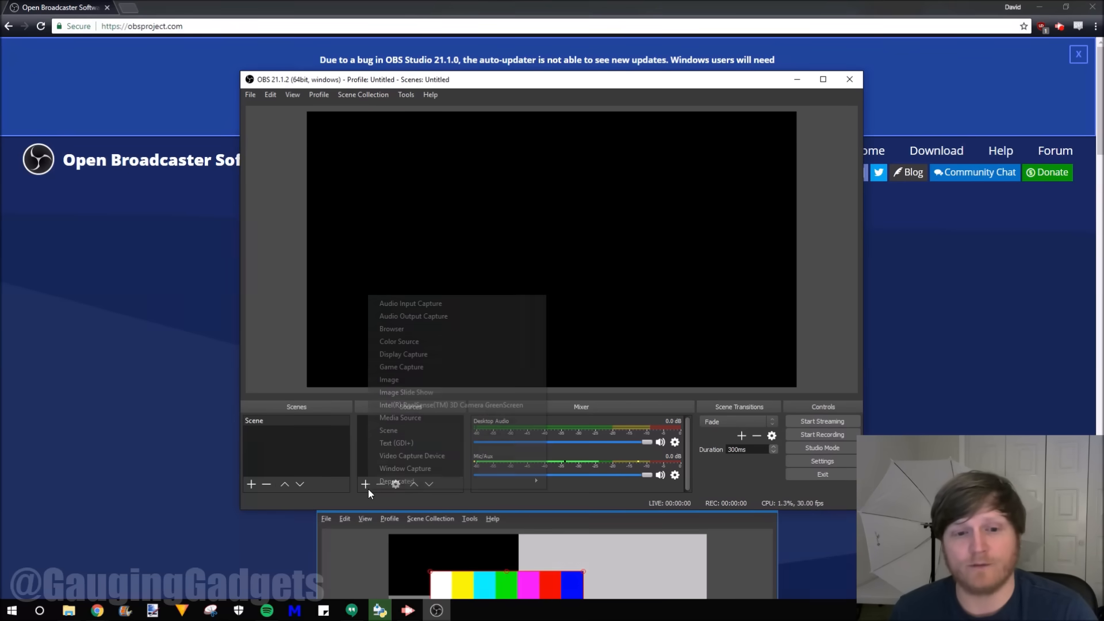
mouse_move(440, 354)
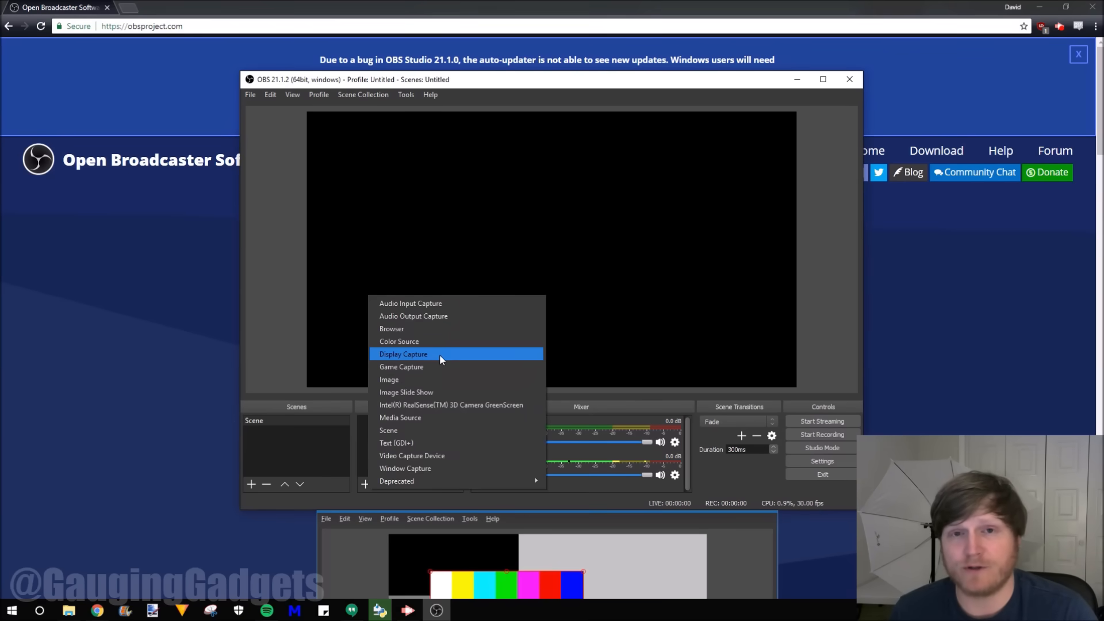
click(404, 354)
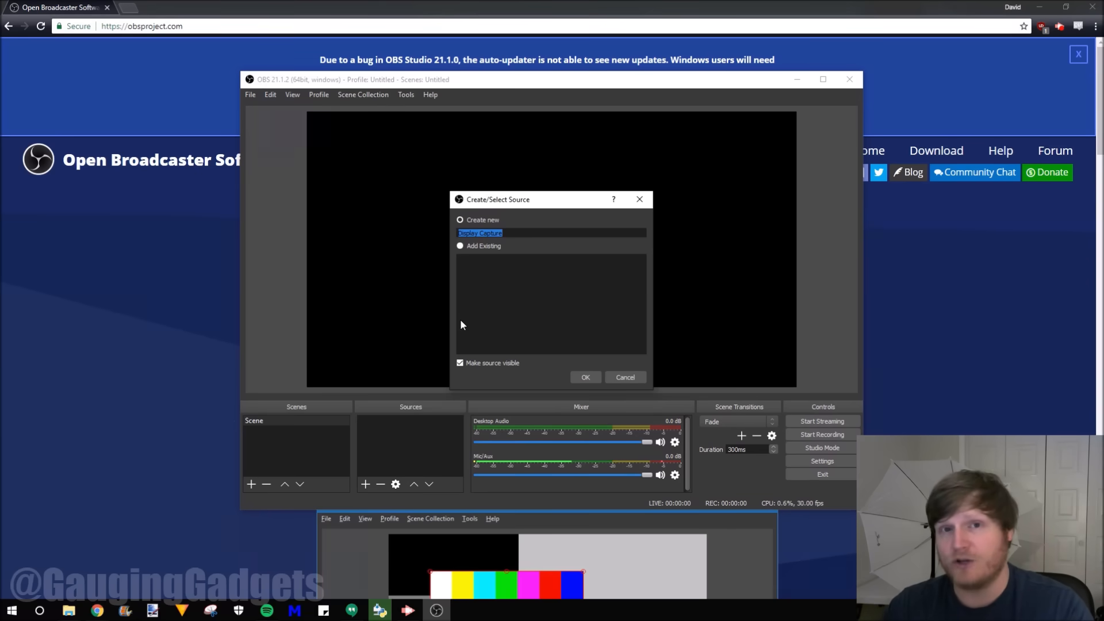
mouse_move(467, 303)
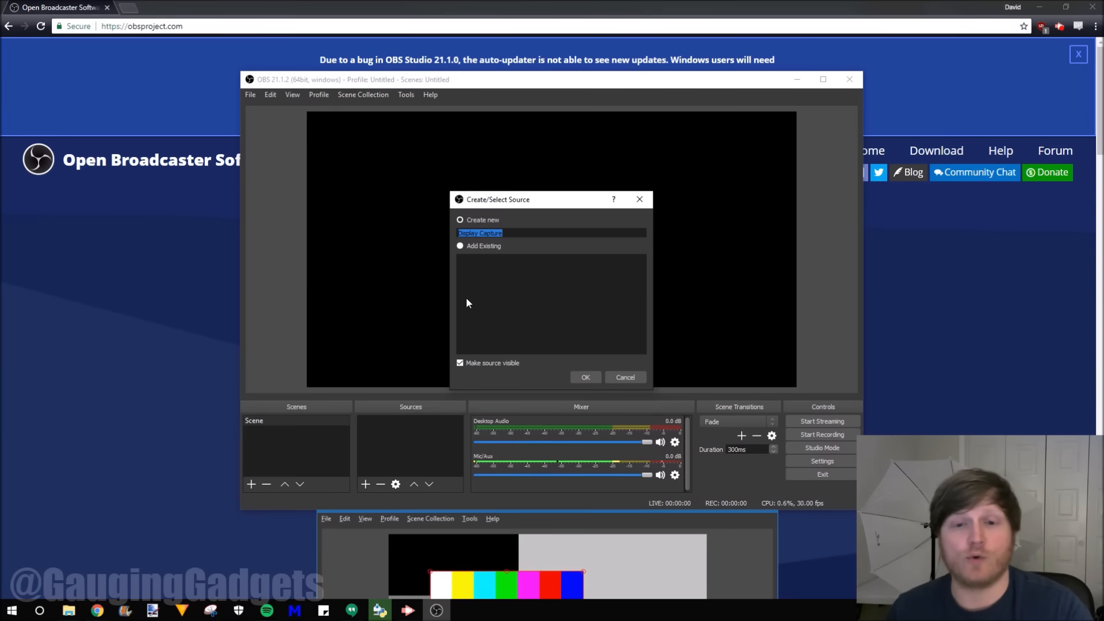
- Keep the name Display Capture and capture the 1920x1080 primary display
click(584, 377)
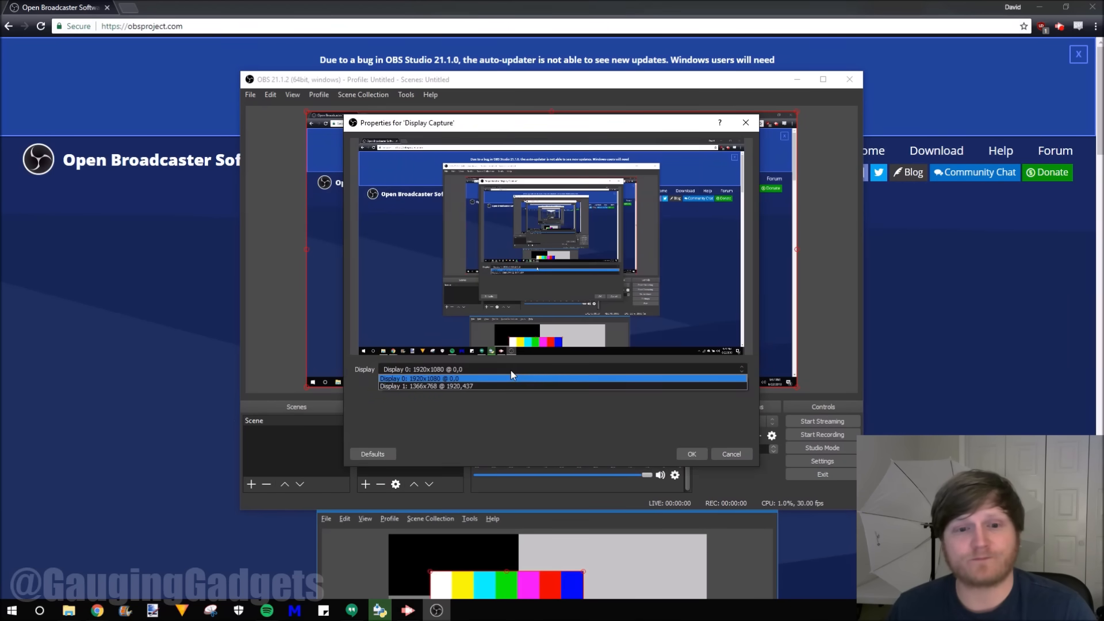
mouse_move(490, 369)
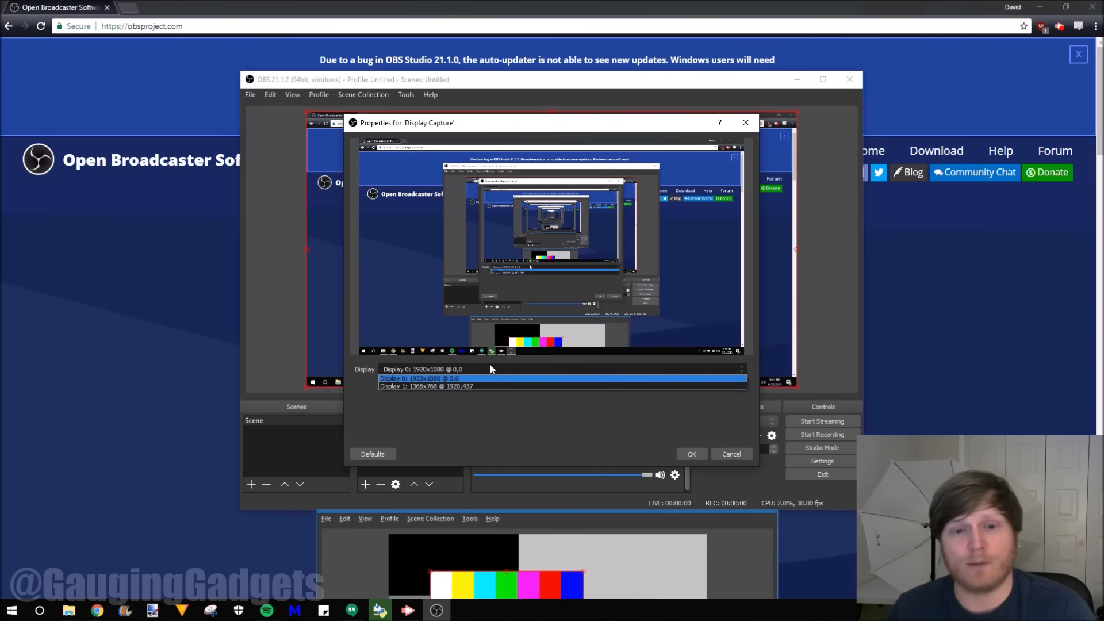
click(419, 378)
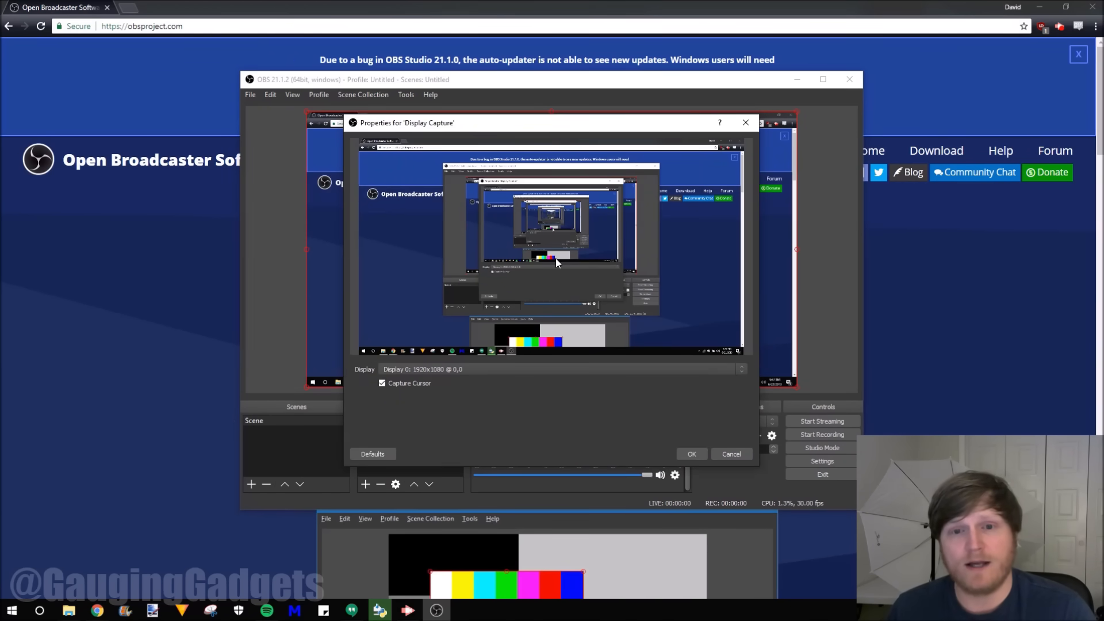
mouse_move(564, 232)
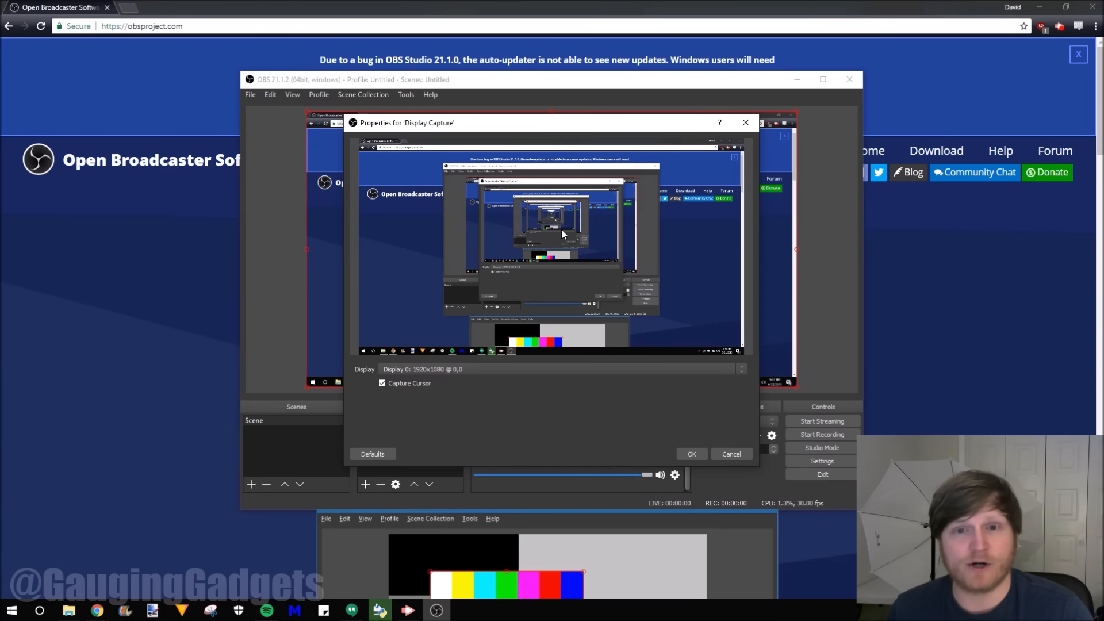
mouse_move(677, 363)
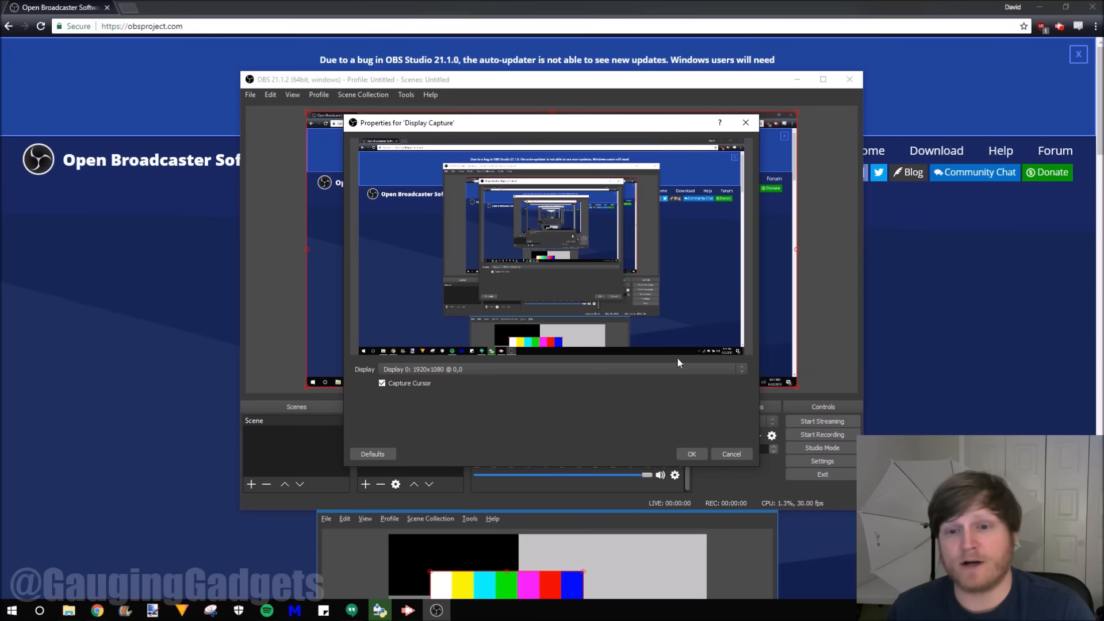
click(691, 453)
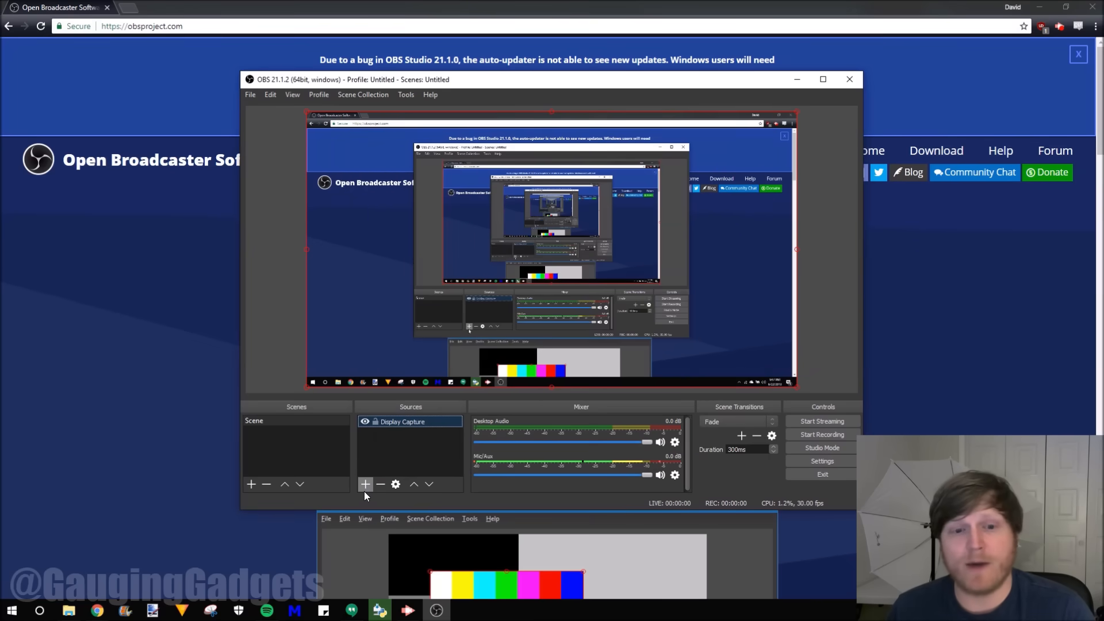
click(365, 484)
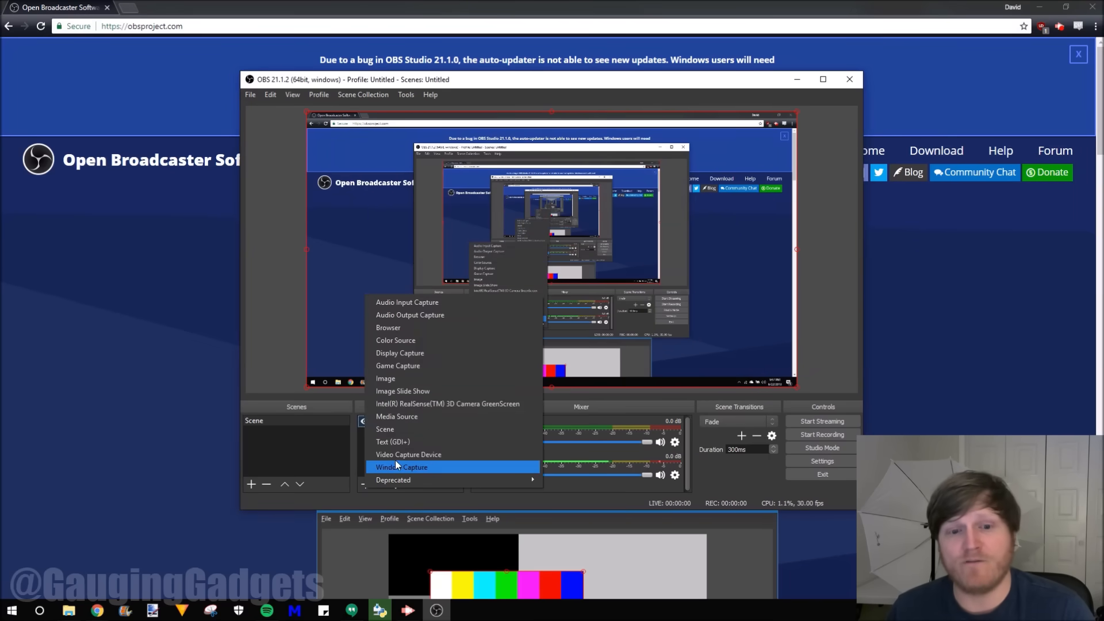
- Create a Video Capture Device source and list cameras to choose Lenovo EasyCamera
click(408, 454)
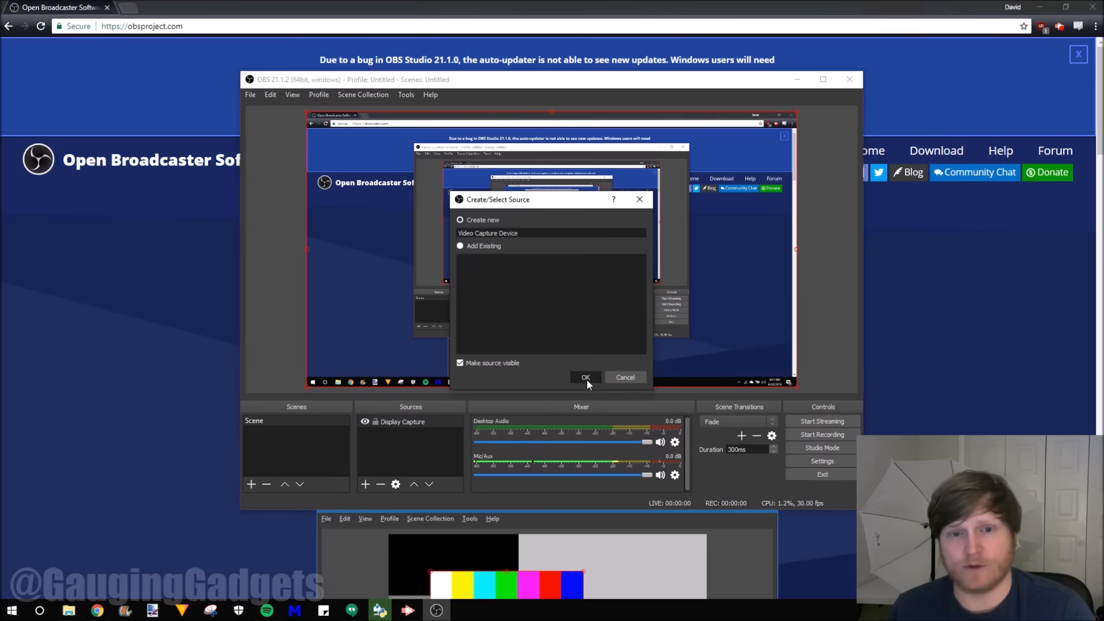
click(585, 377)
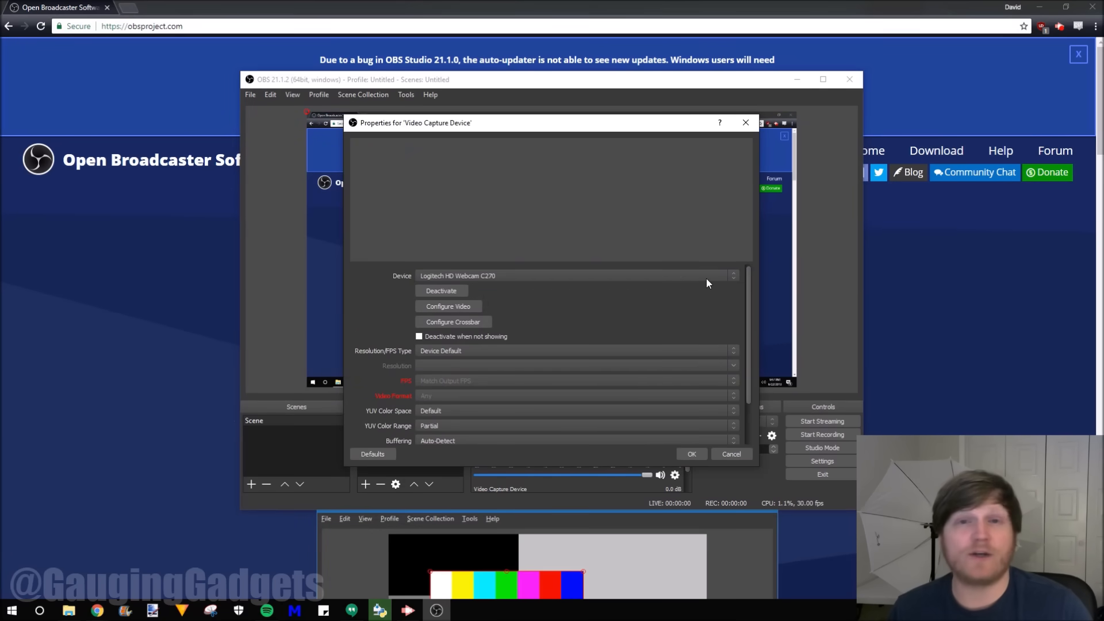
click(732, 276)
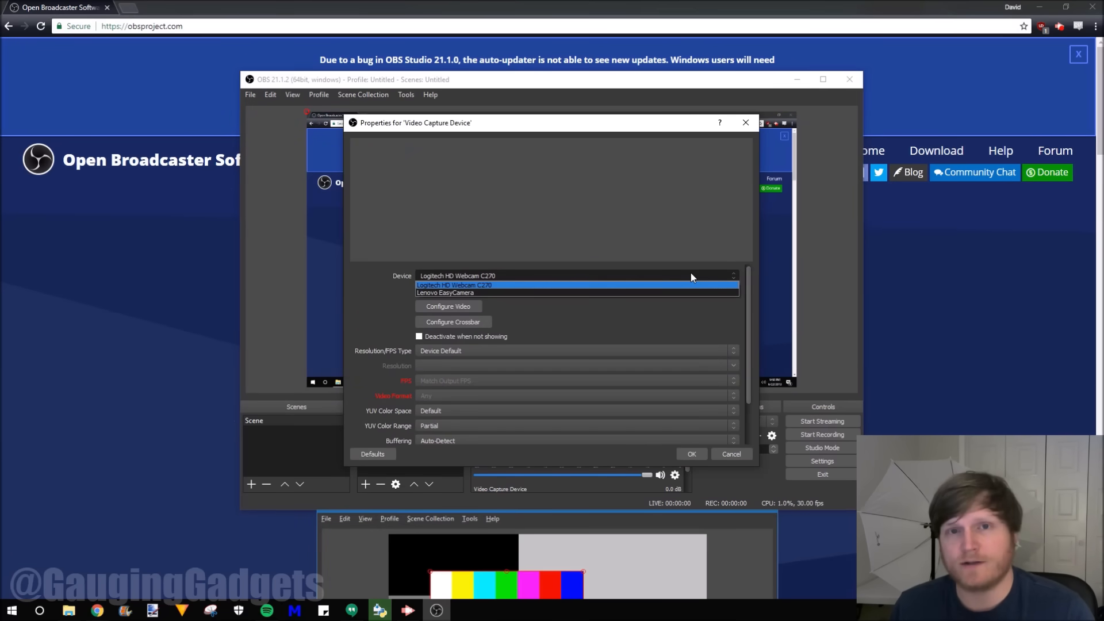
mouse_move(517, 289)
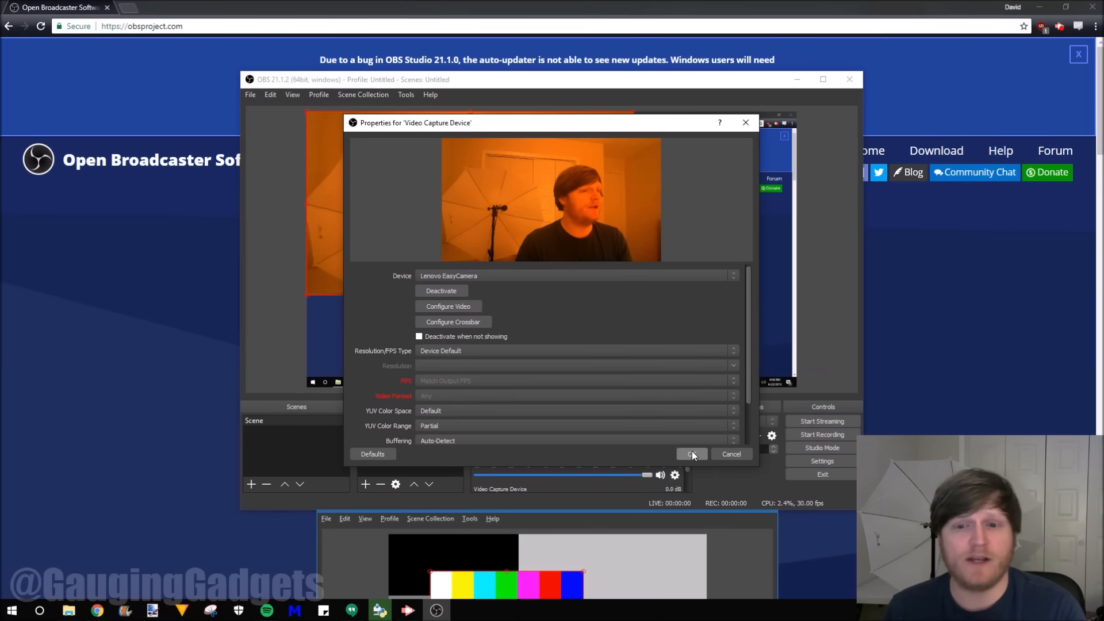
- Confirm the Lenovo EasyCamera webcam properties to add it over the display capture
click(691, 454)
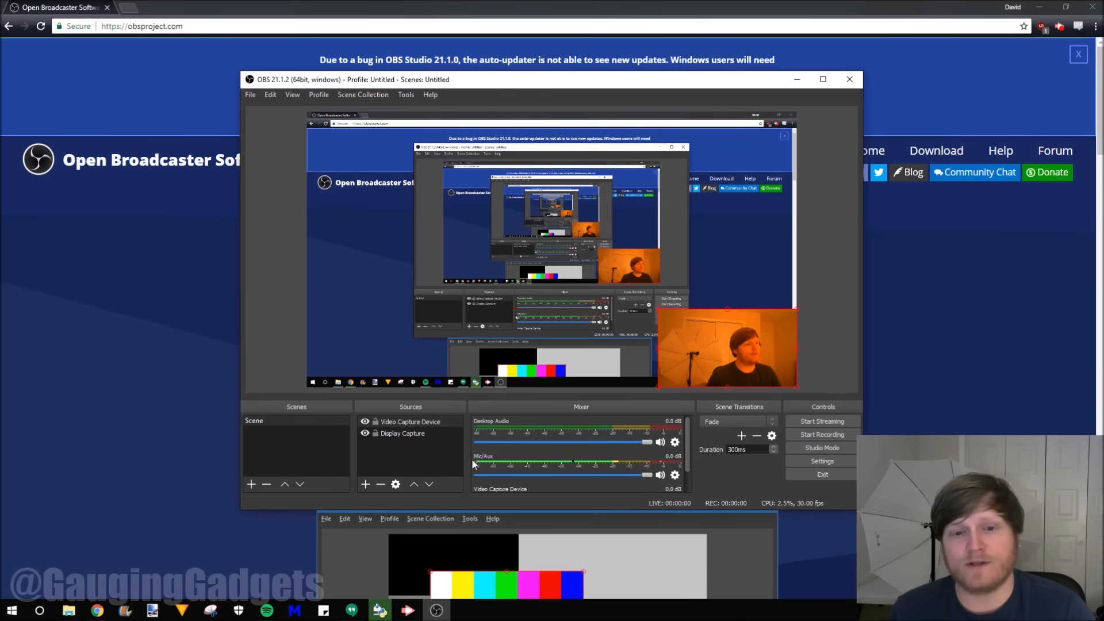
mouse_move(524, 459)
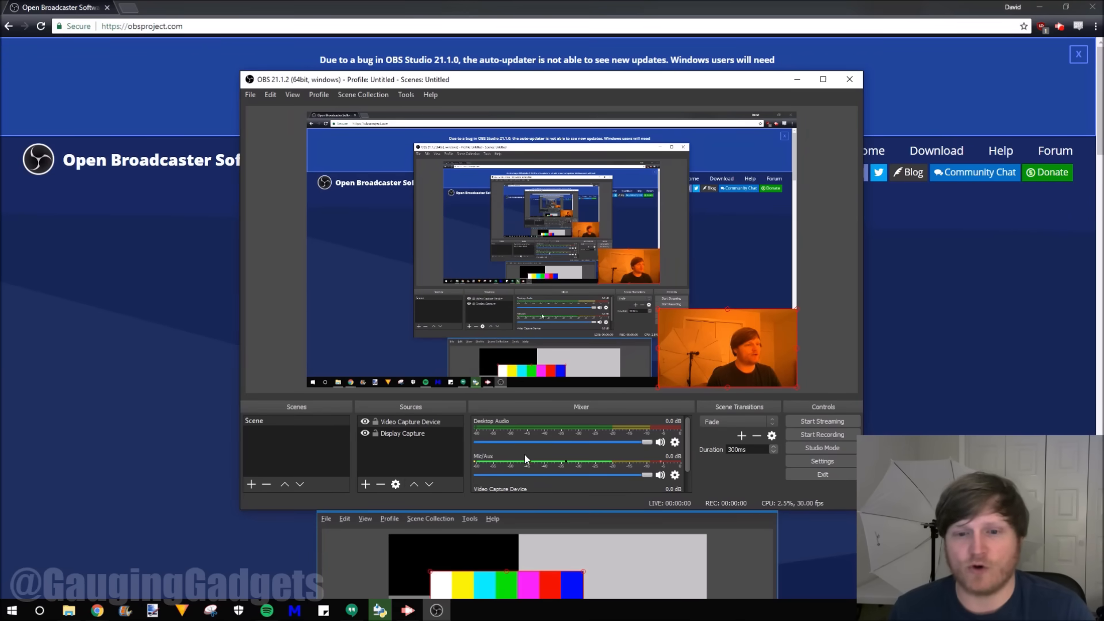
mouse_move(531, 450)
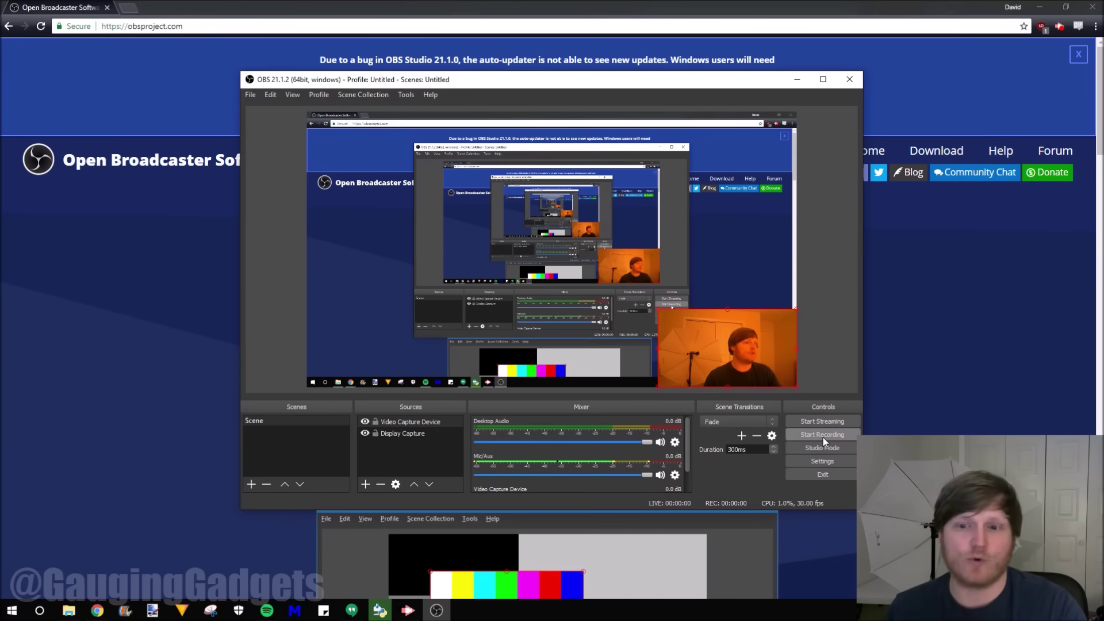
mouse_move(631, 273)
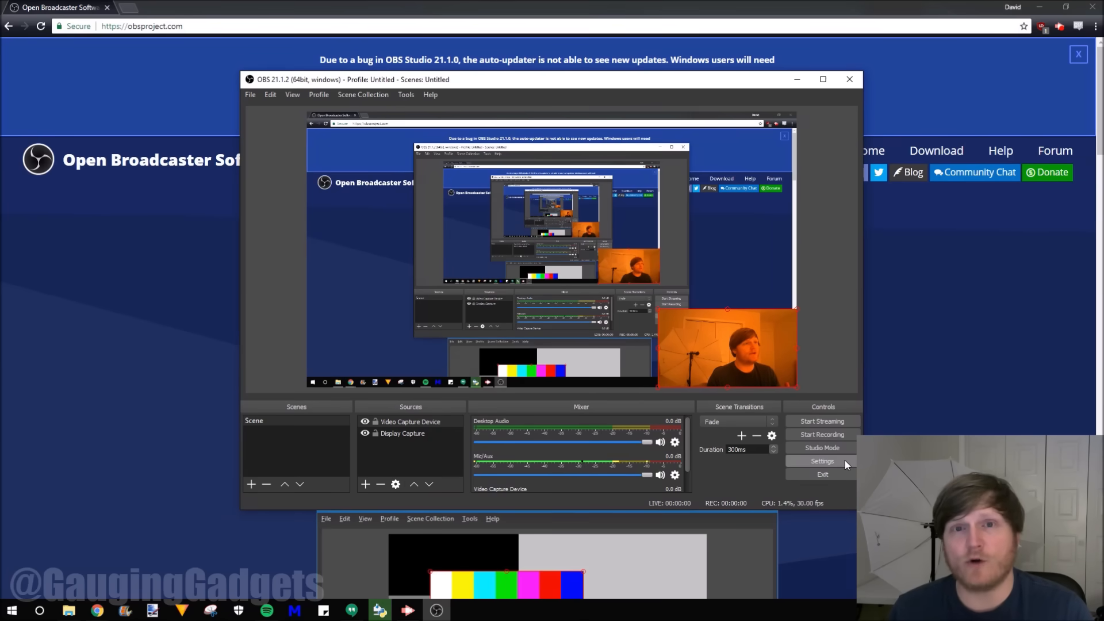
- Show the Output settings, where recordings go to Videos in flv format
click(822, 460)
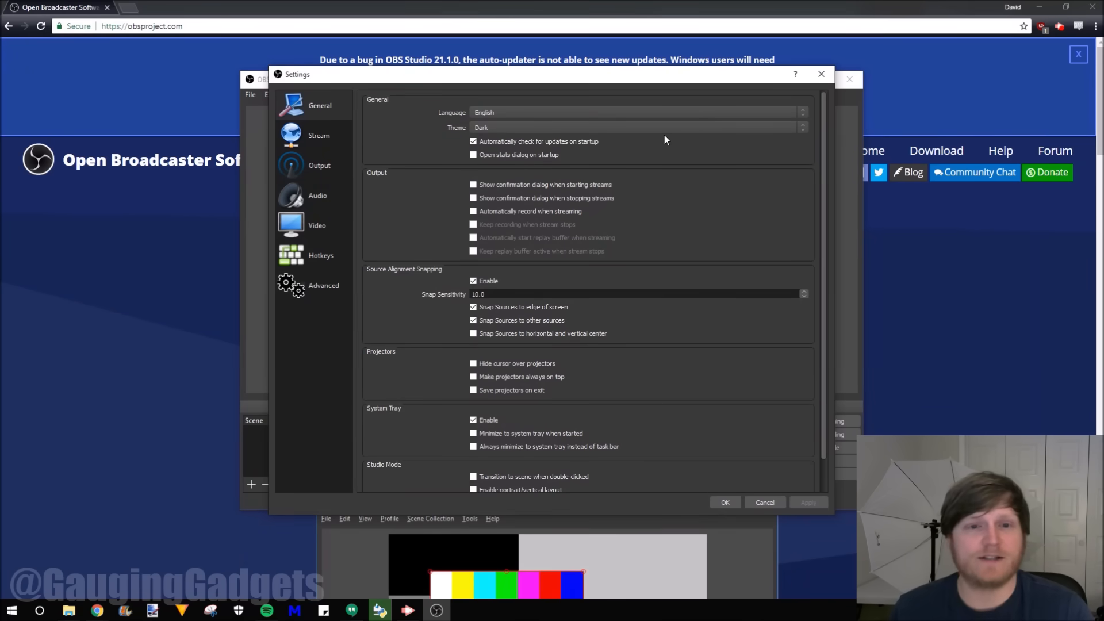
mouse_move(319, 165)
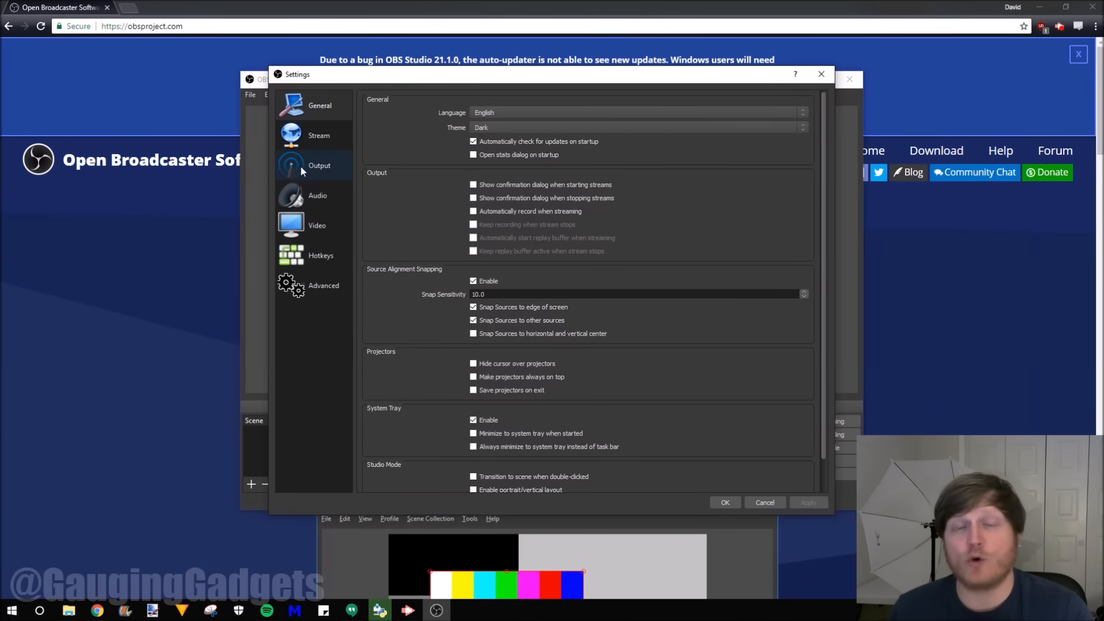
click(319, 165)
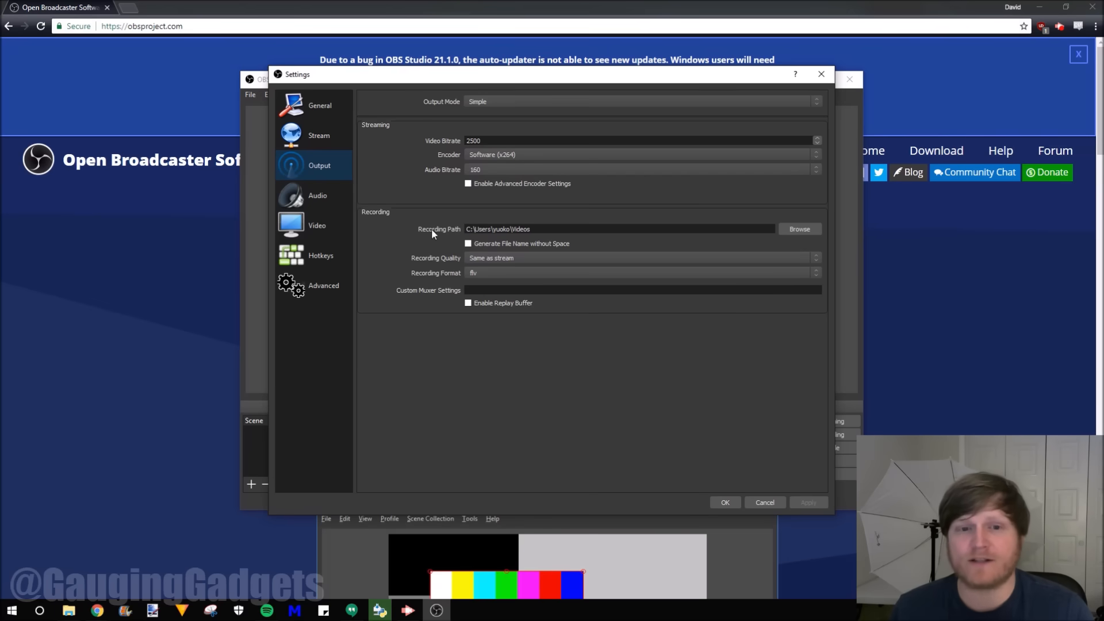
mouse_move(454, 242)
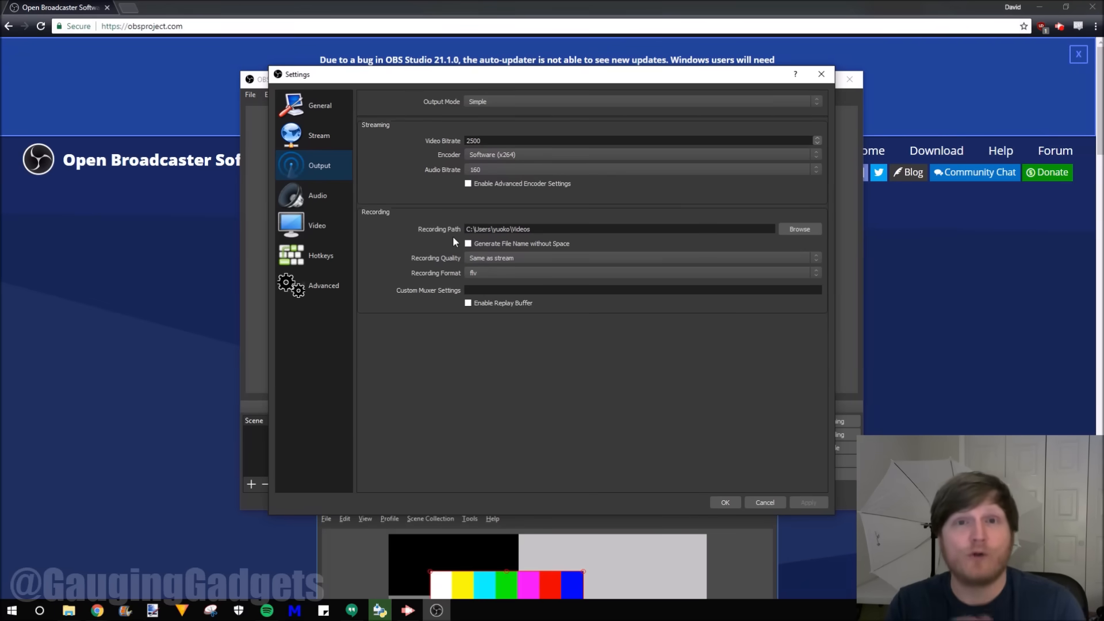
mouse_move(475, 263)
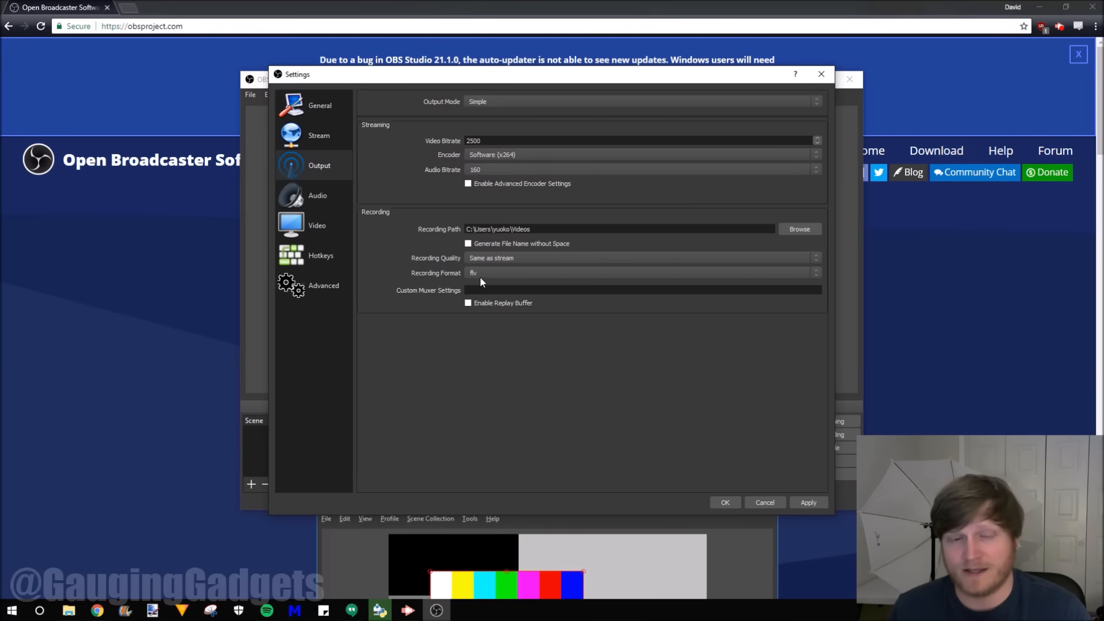
- Switch the recording format to mkv, save, and make a brief test recording
click(641, 273)
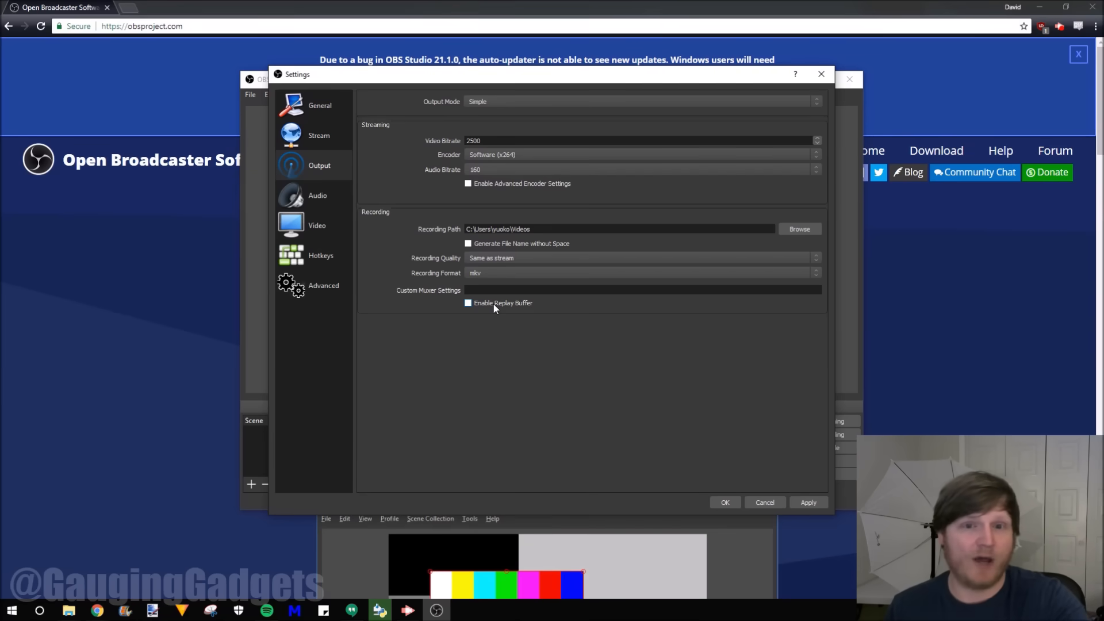
mouse_move(471, 278)
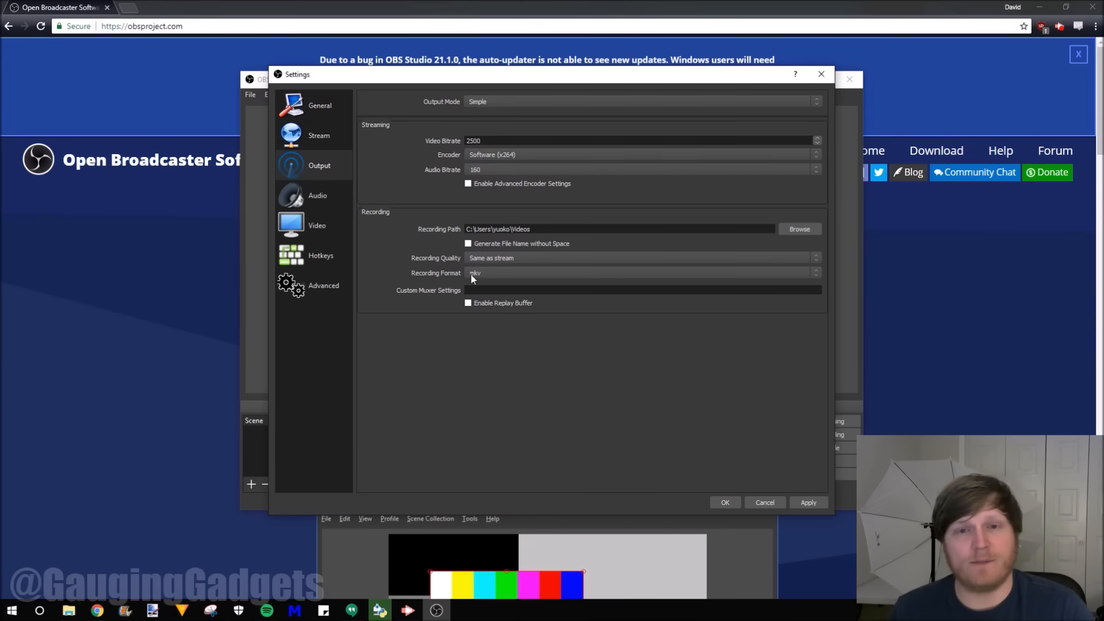
click(725, 502)
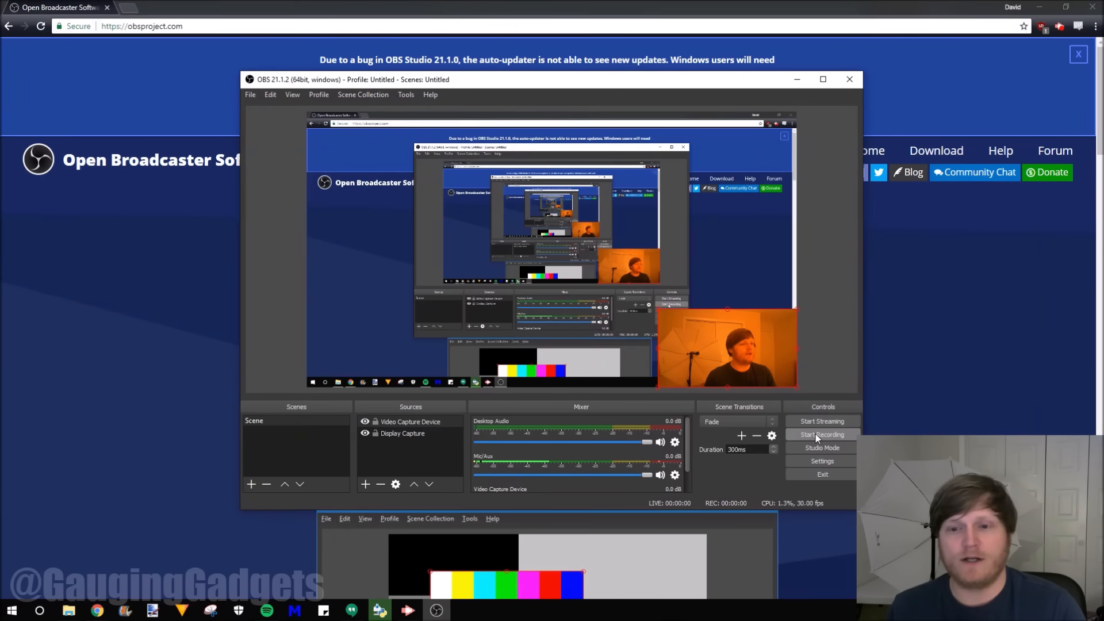
click(821, 434)
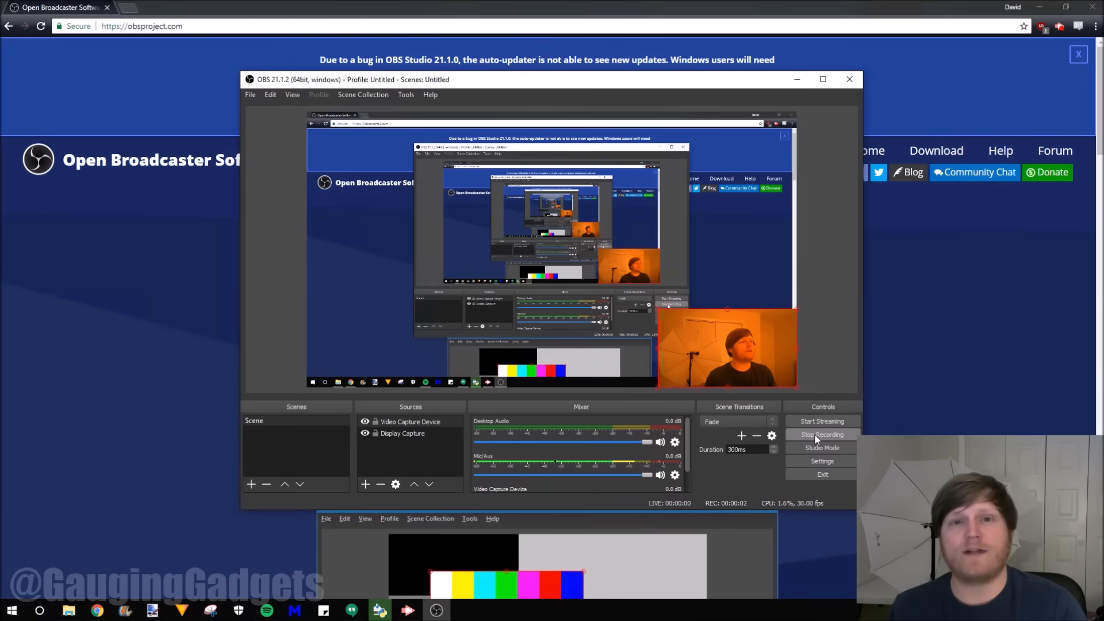
click(822, 434)
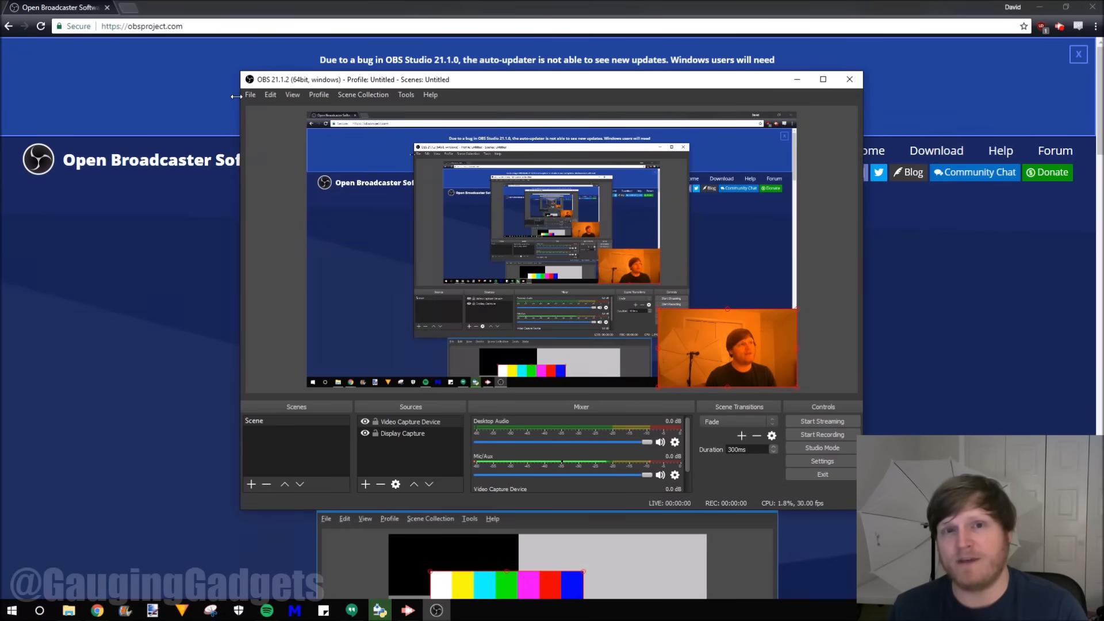
click(250, 94)
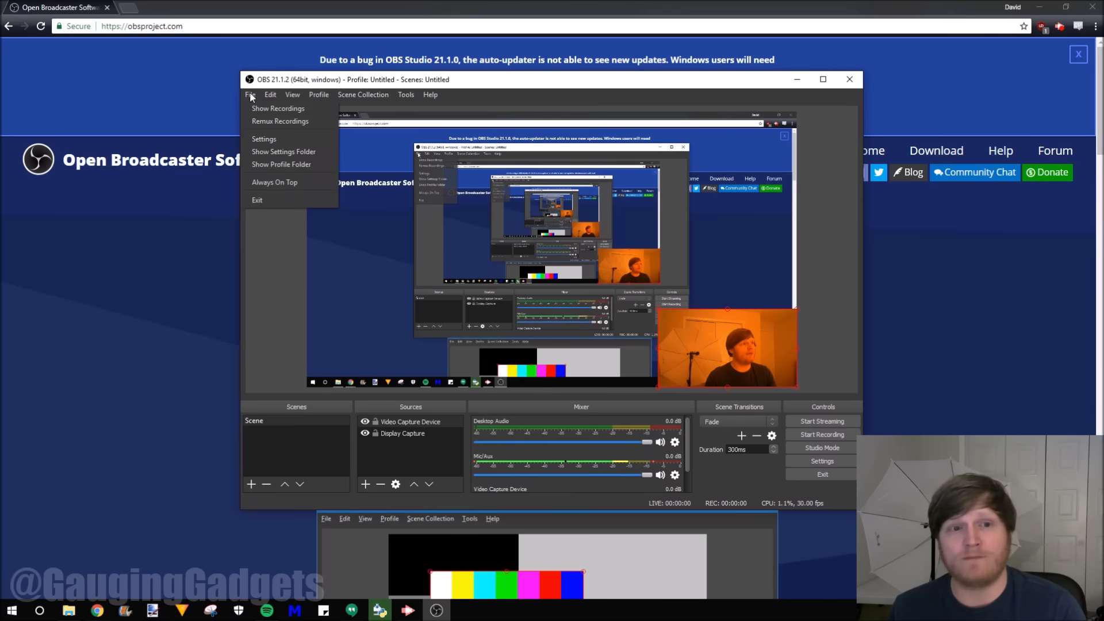
click(270, 129)
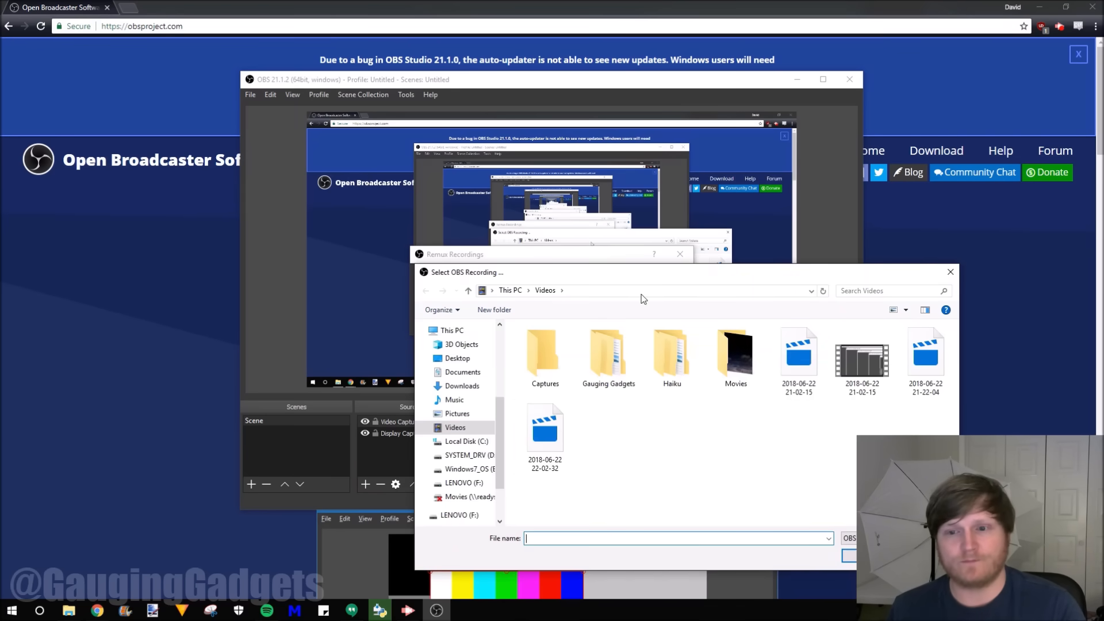
mouse_move(546, 430)
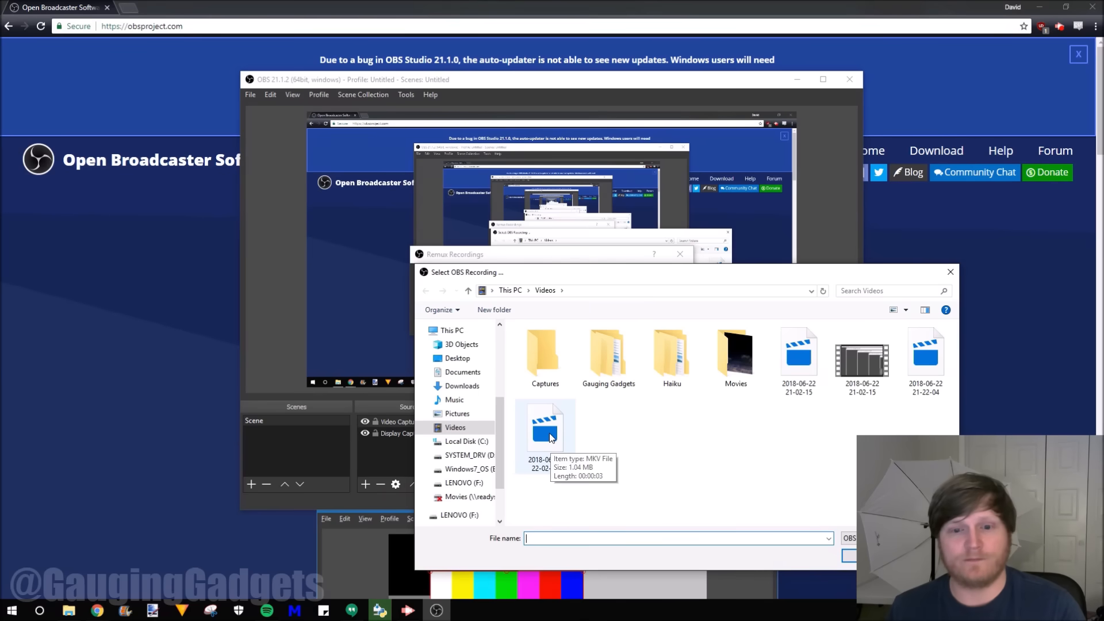
double_click(545, 423)
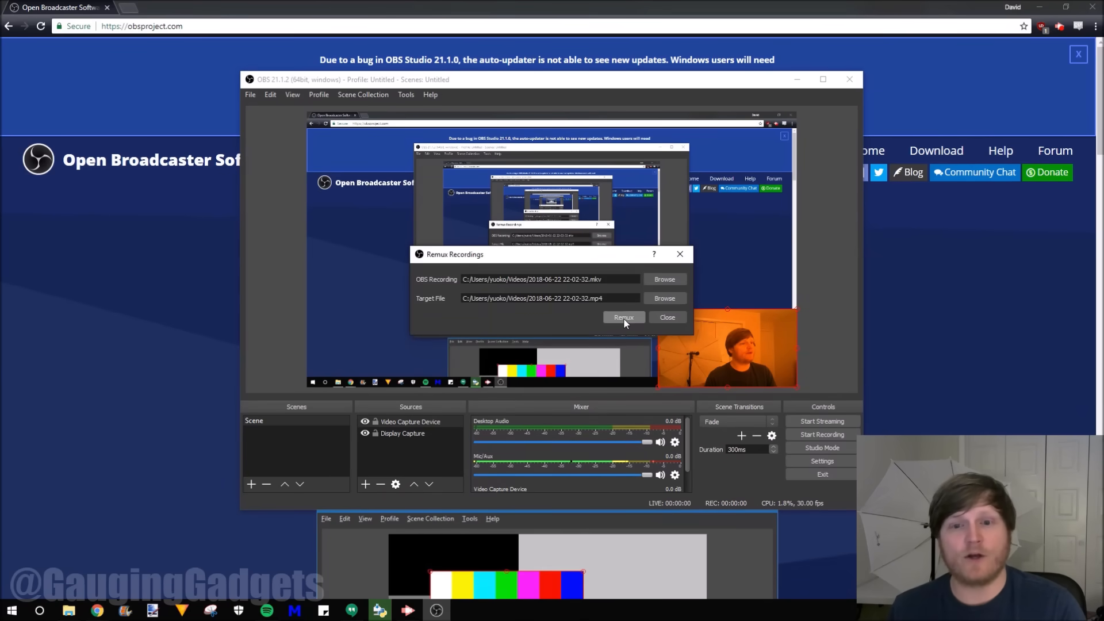
click(622, 317)
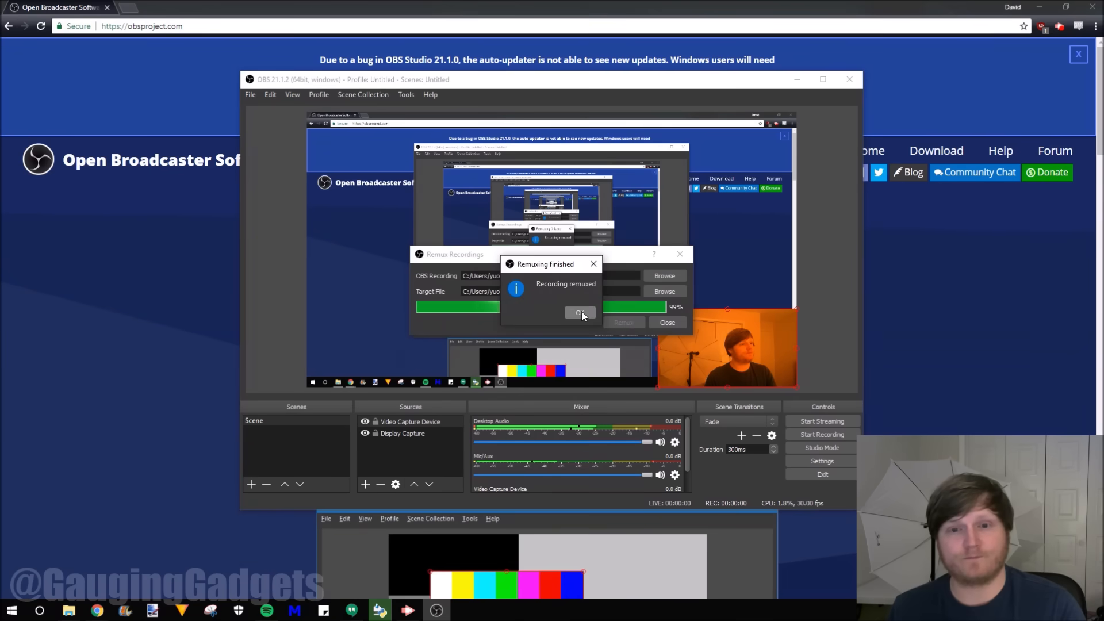
click(579, 313)
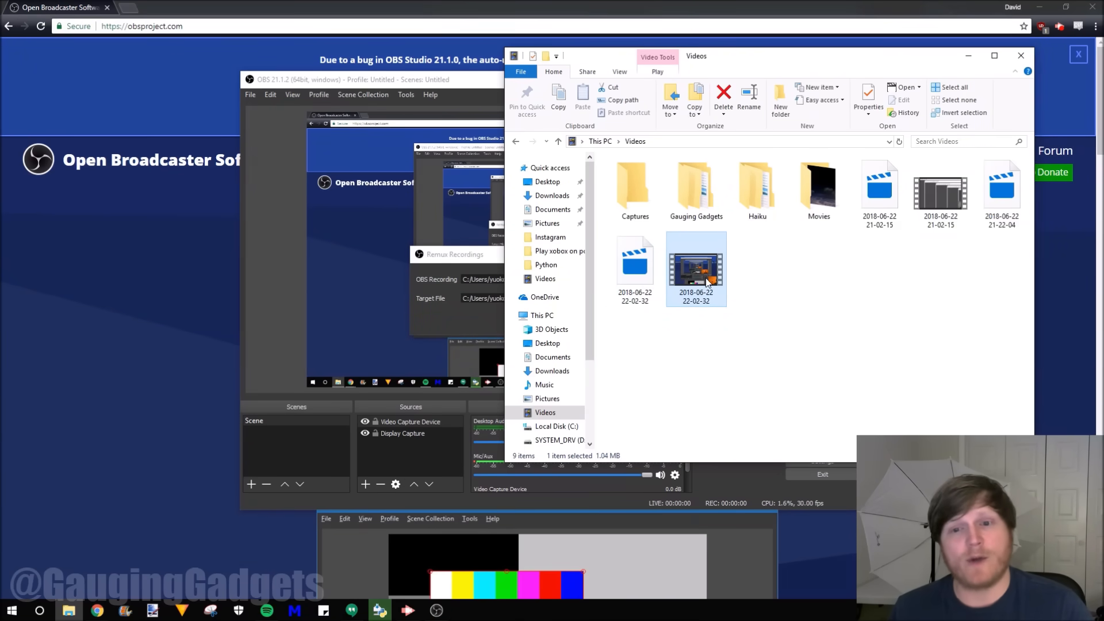
mouse_move(696, 268)
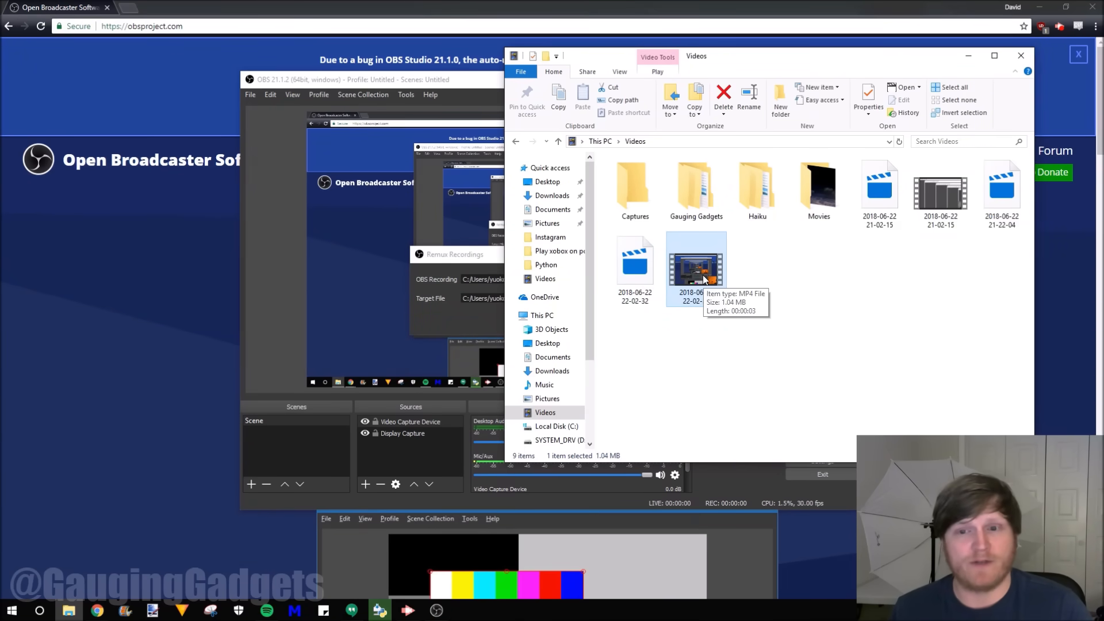